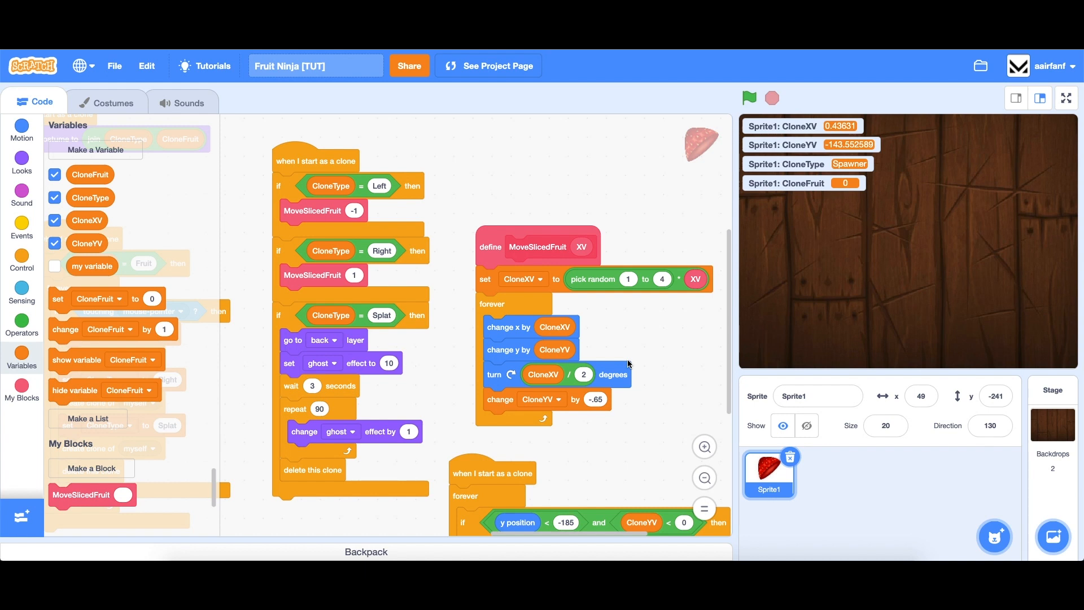
pyautogui.moveTo(723, 158)
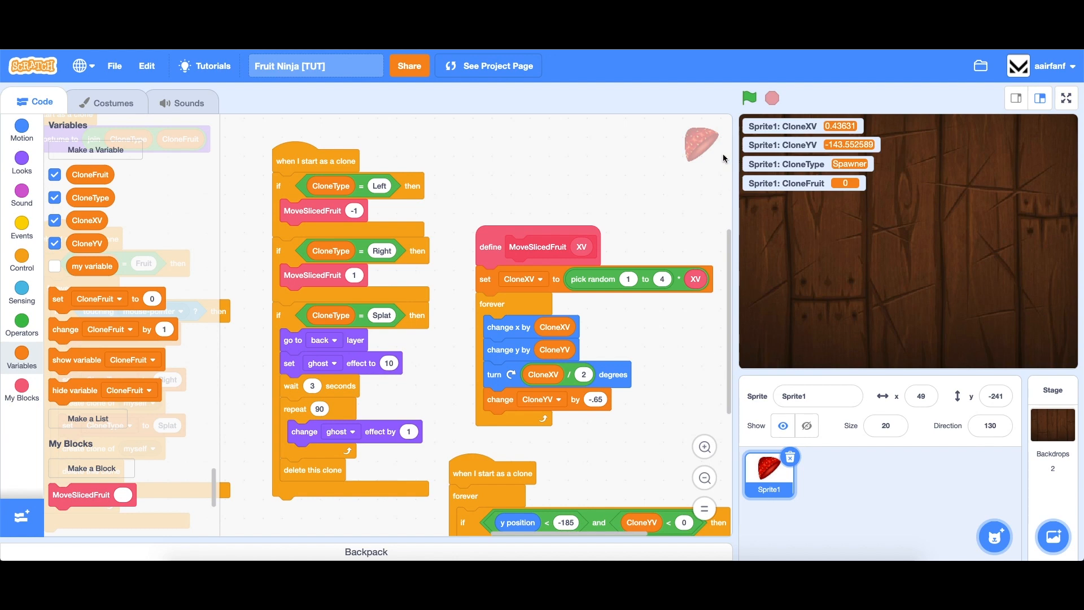
# Make CloneYV use sin of (90 - direction) times pick random 14 to 16 instead of 17.
pyautogui.scroll(-3)
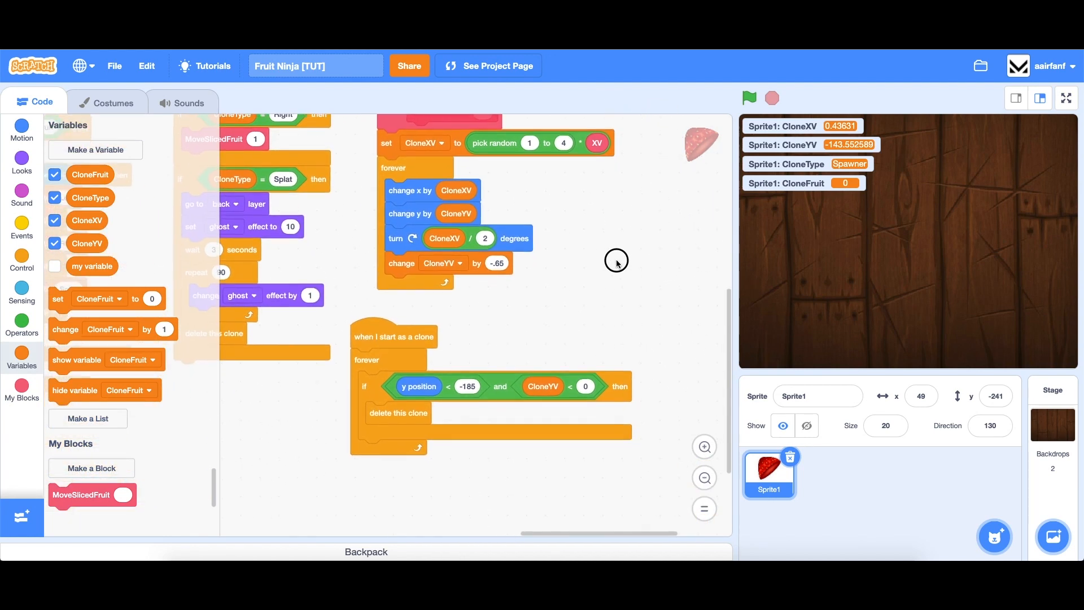
pyautogui.moveTo(615, 261); pyautogui.dragTo(669, 336)
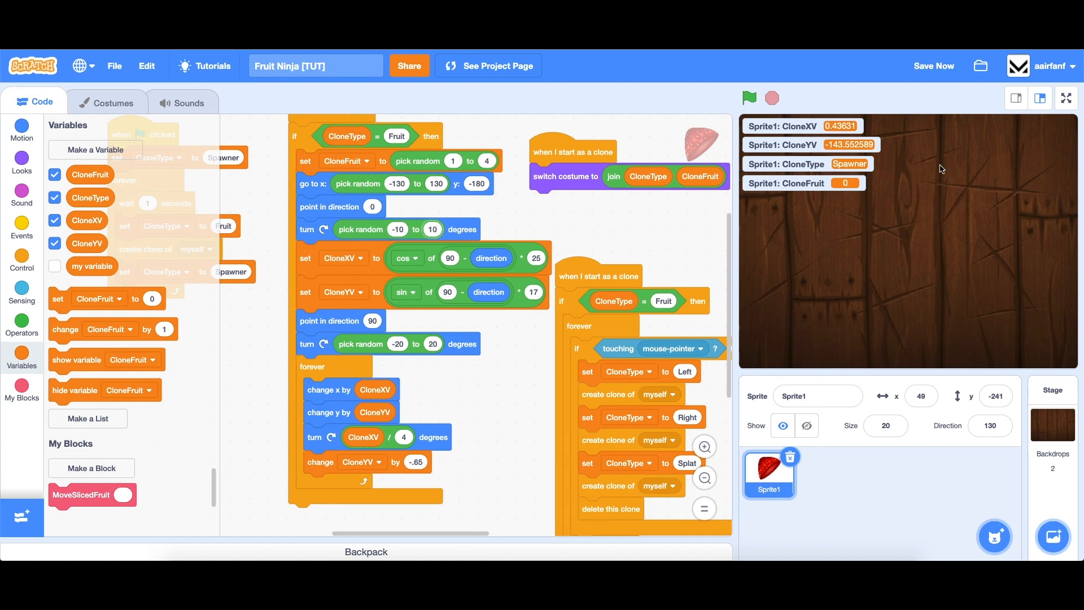
pyautogui.moveTo(955, 275)
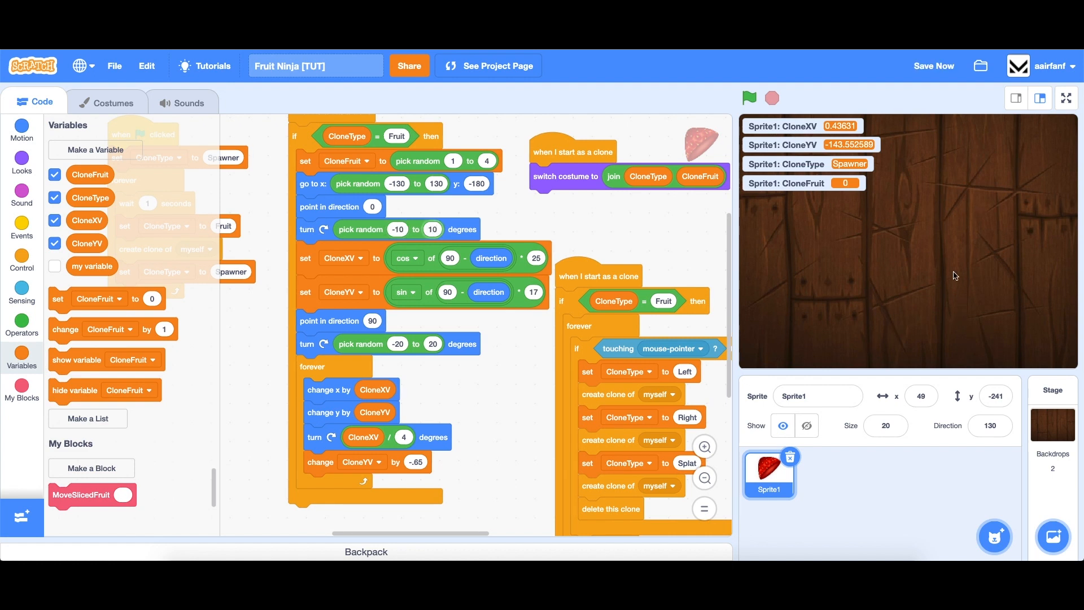
pyautogui.moveTo(517, 197)
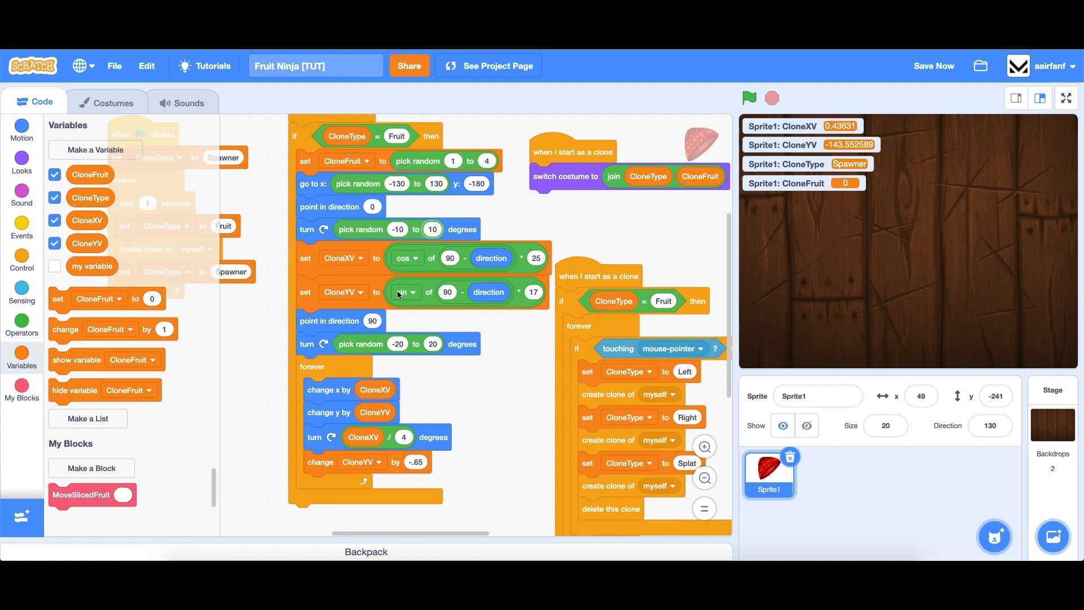
pyautogui.moveTo(371, 343); pyautogui.dragTo(522, 335)
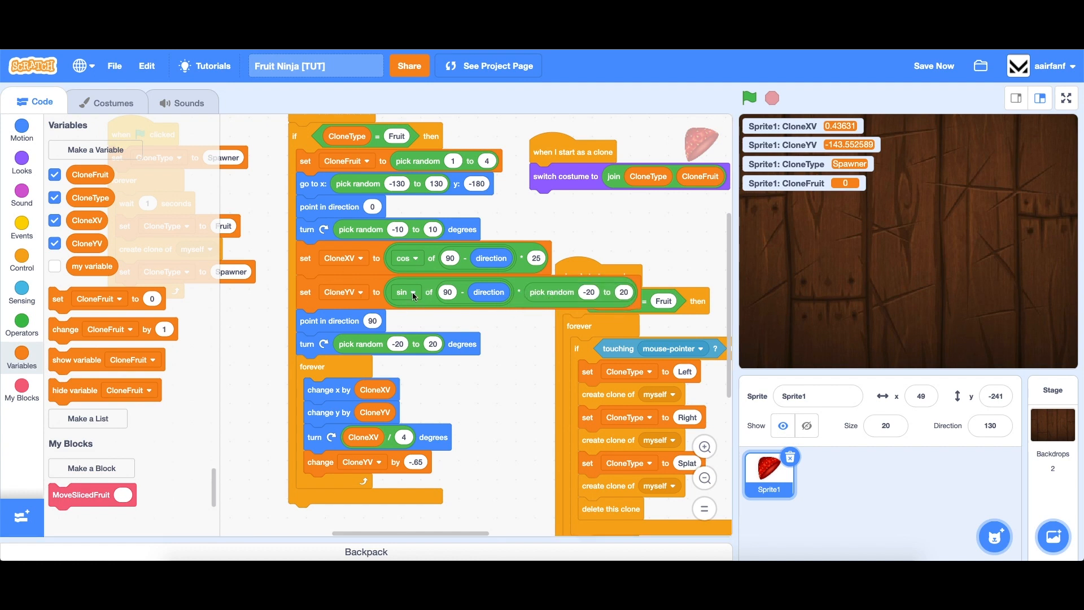
pyautogui.moveTo(923, 276)
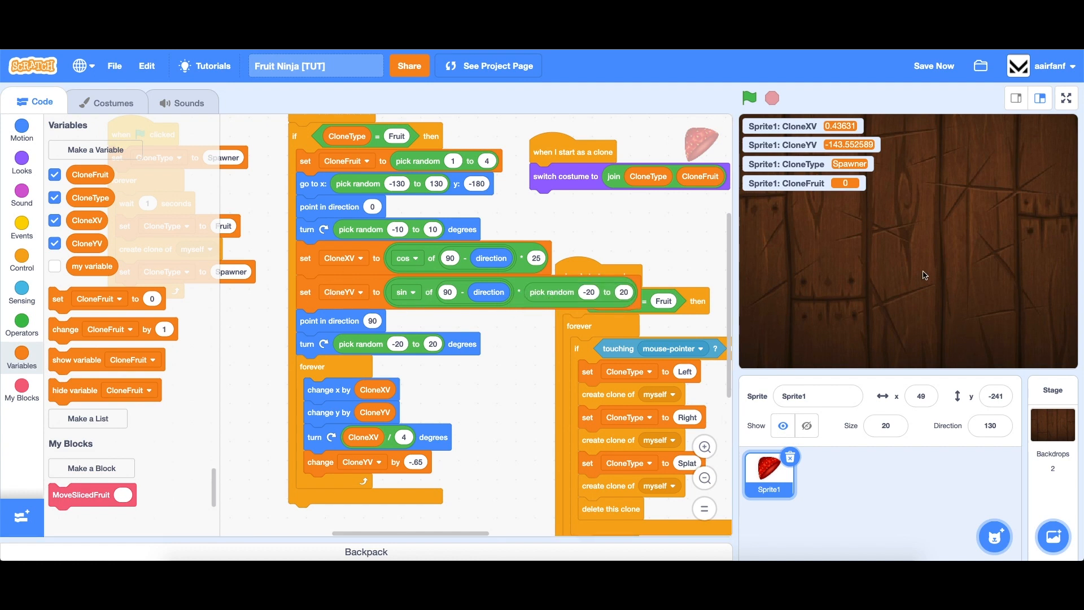
pyautogui.moveTo(898, 209)
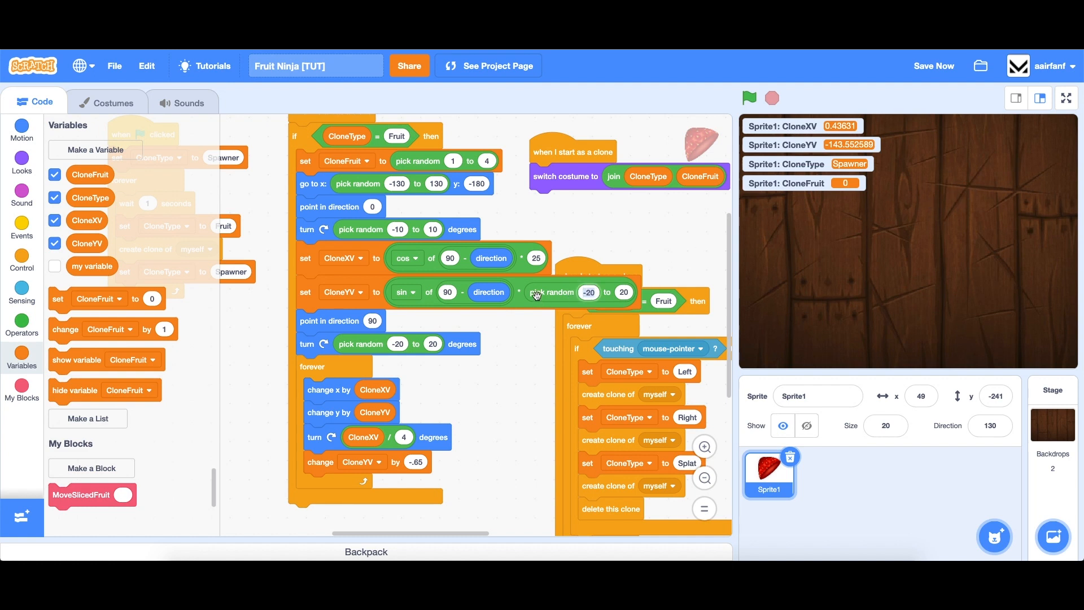
pyautogui.moveTo(524, 295)
pyautogui.write('14')
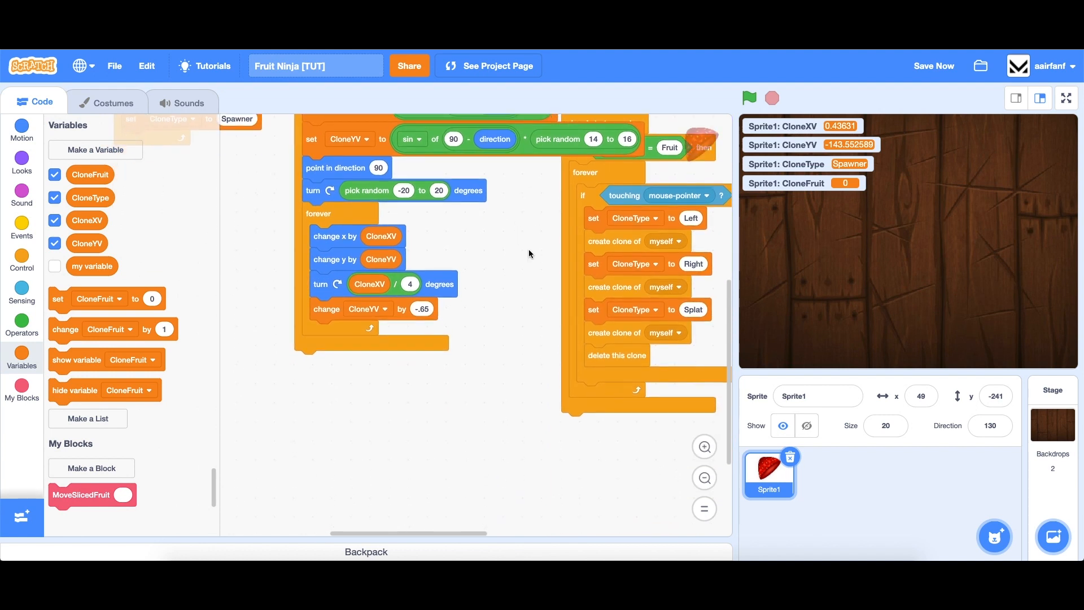
pyautogui.click(749, 97)
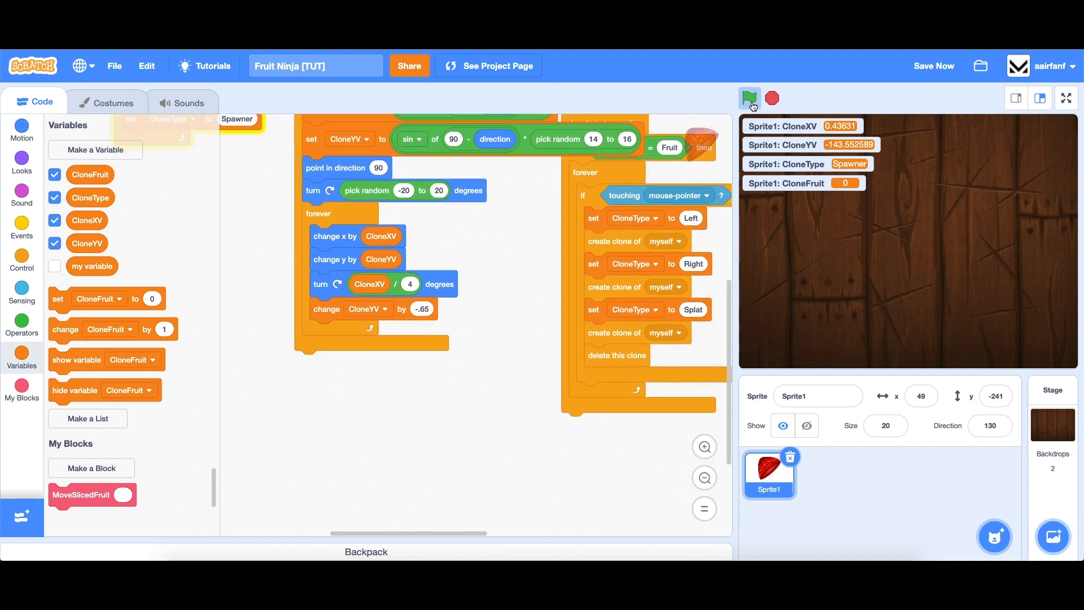
pyautogui.click(750, 99)
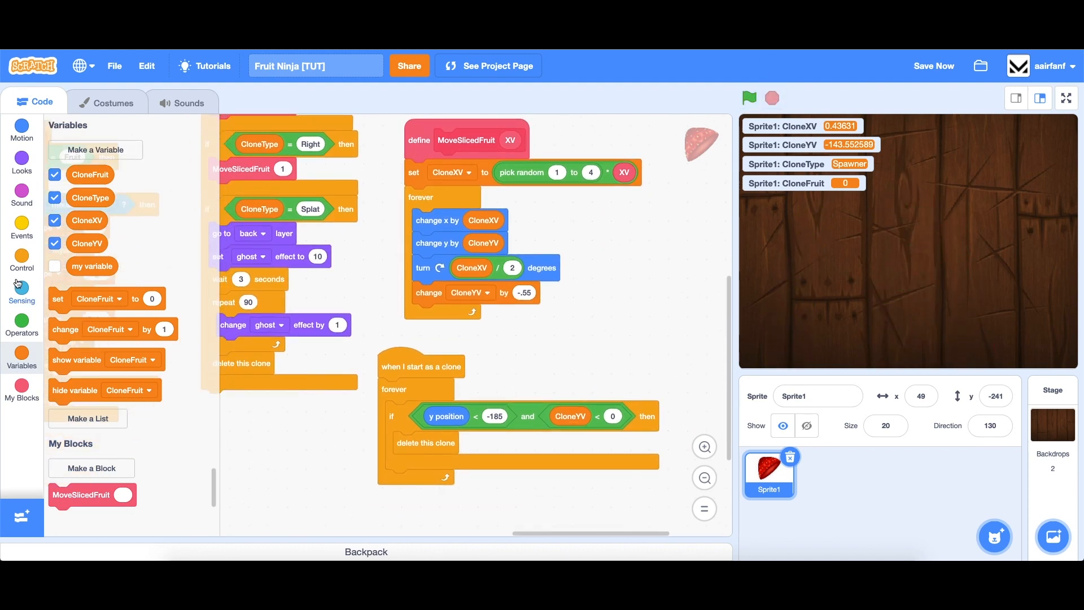
# Create a Score variable for all sprites.
pyautogui.click(95, 149)
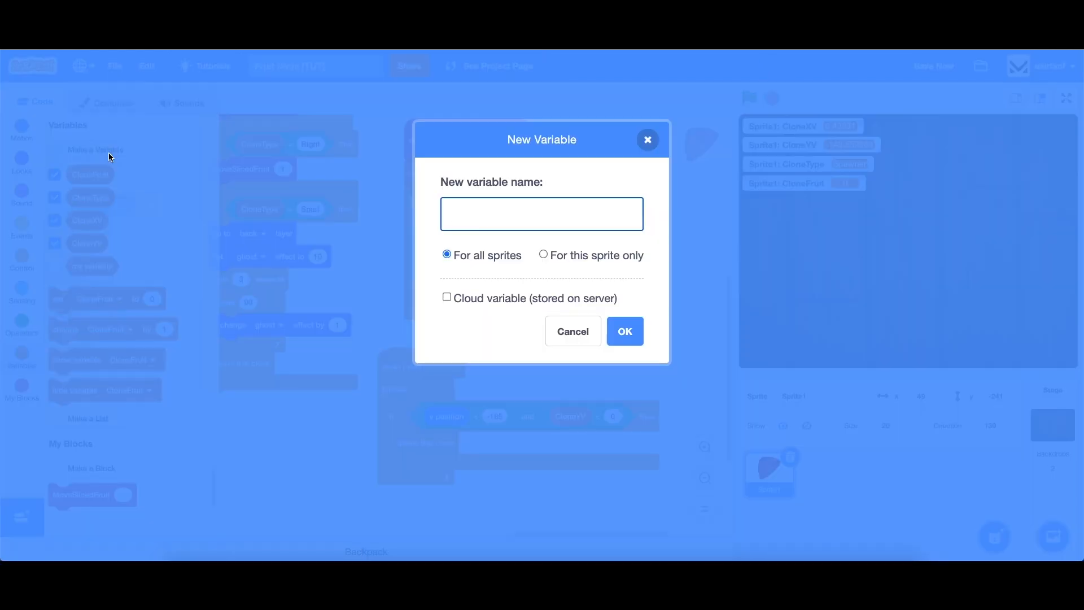
pyautogui.write('Score')
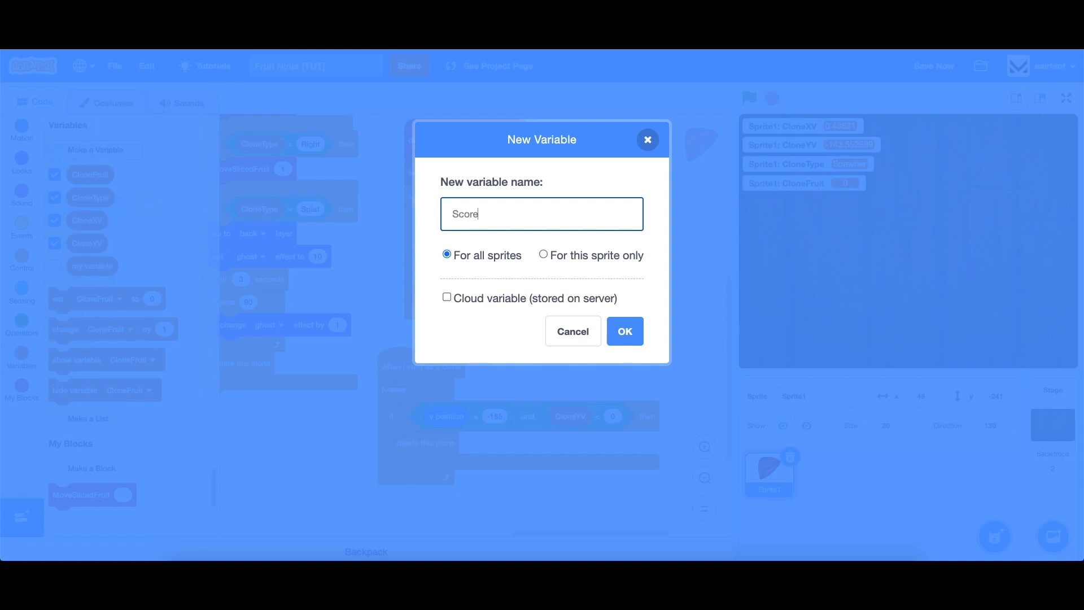
pyautogui.click(624, 331)
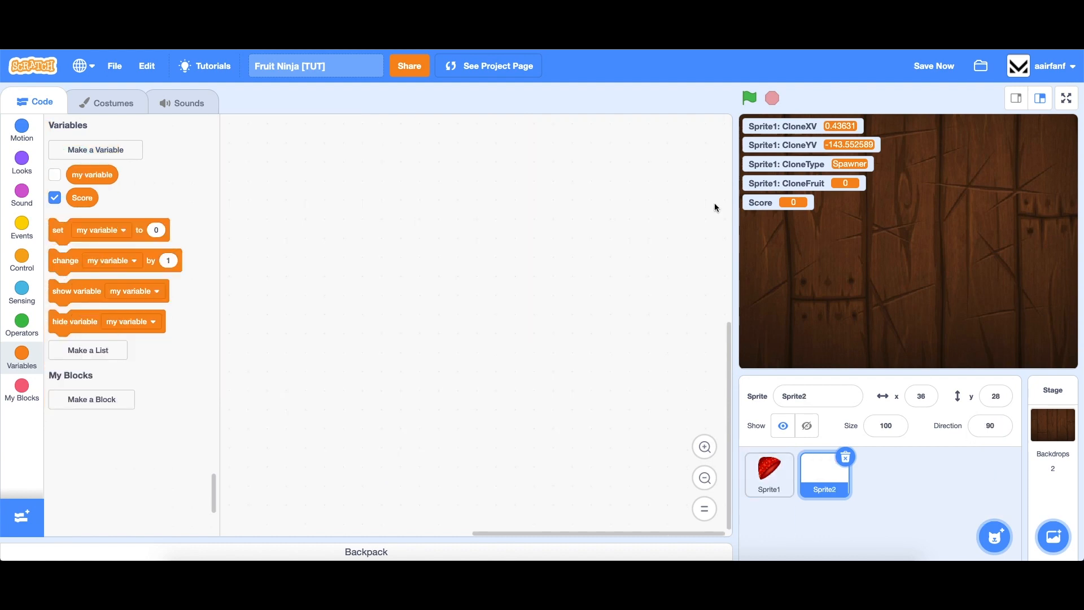
# Give the new Sprite2 the watermelon costume uploaded from score.png.
pyautogui.click(106, 101)
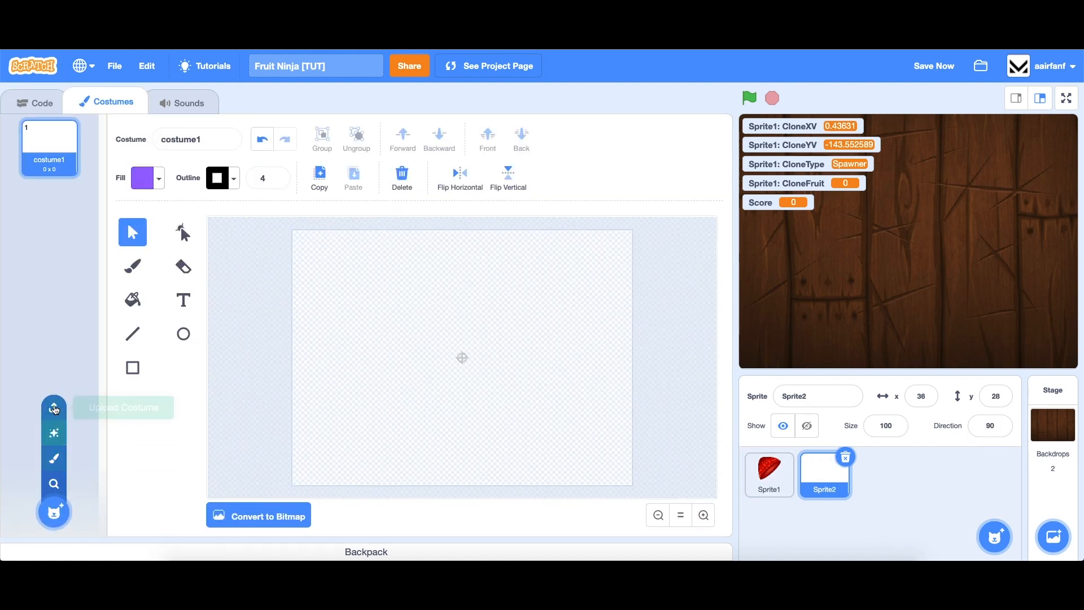
pyautogui.click(54, 407)
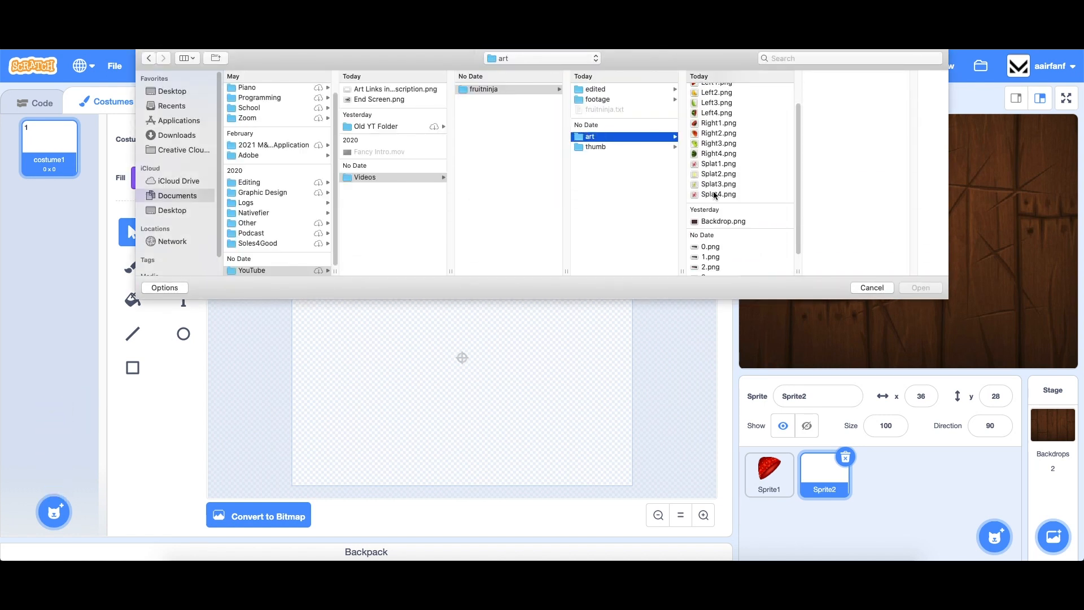
pyautogui.click(717, 269)
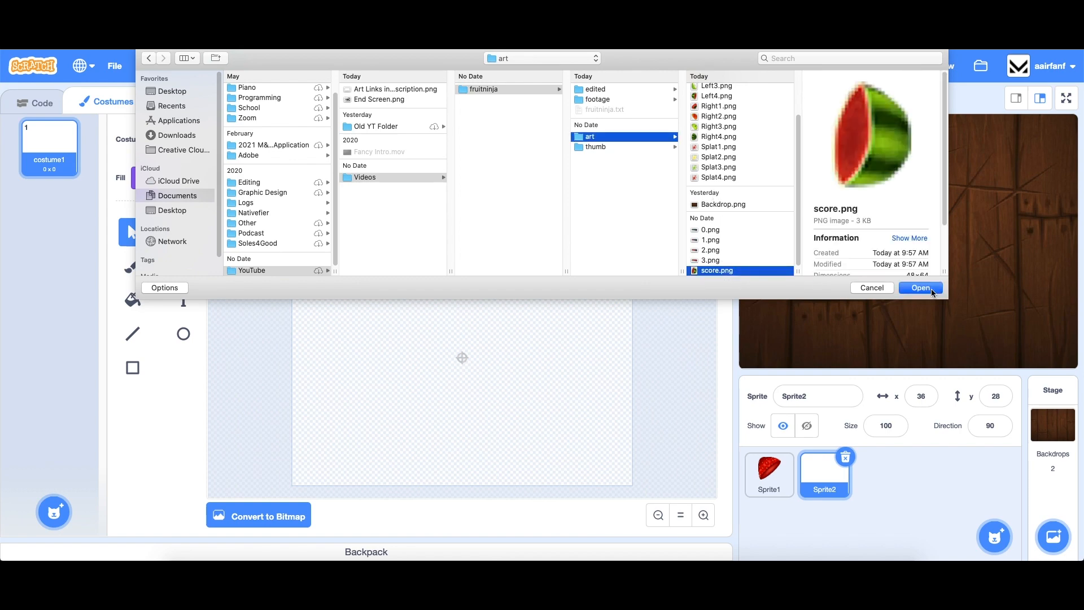
pyautogui.click(920, 288)
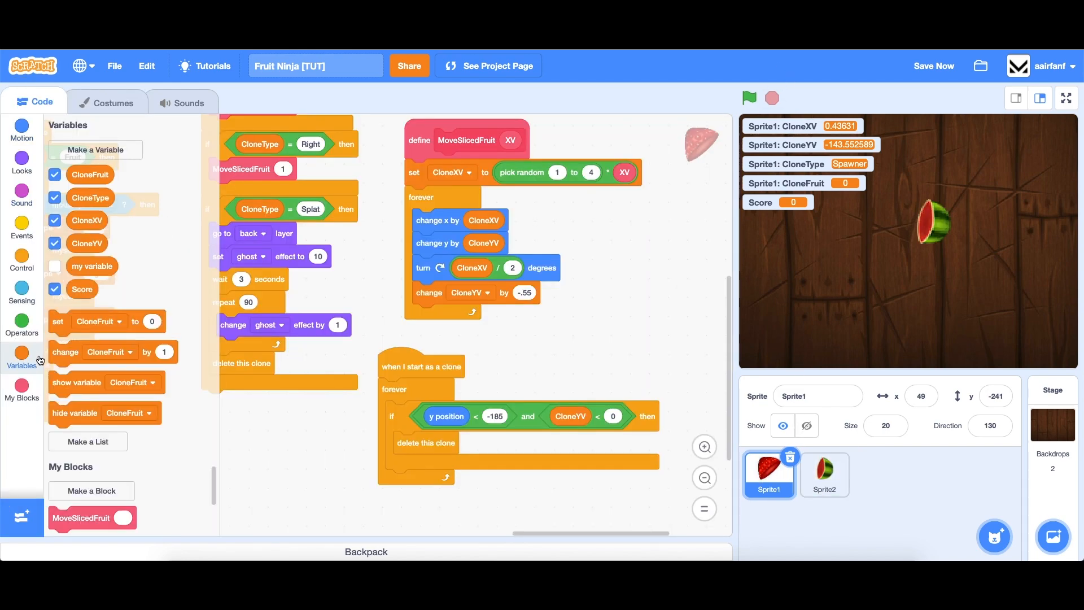
# Hide the fruit variable readouts, shrink the watermelon sprite to size 50 beside the Score readout top-left.
pyautogui.click(54, 197)
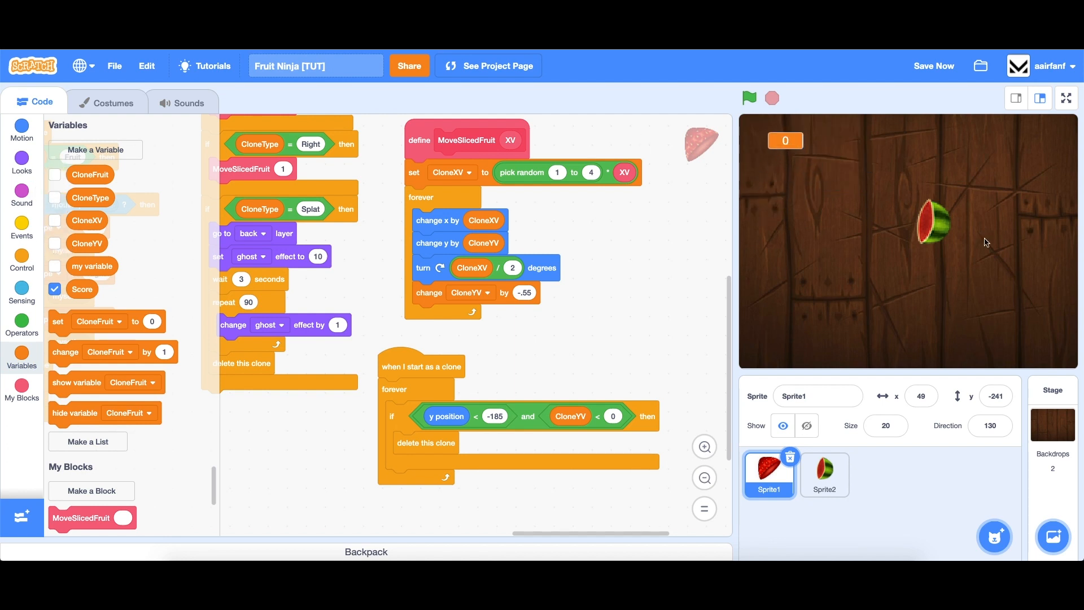
pyautogui.click(825, 474)
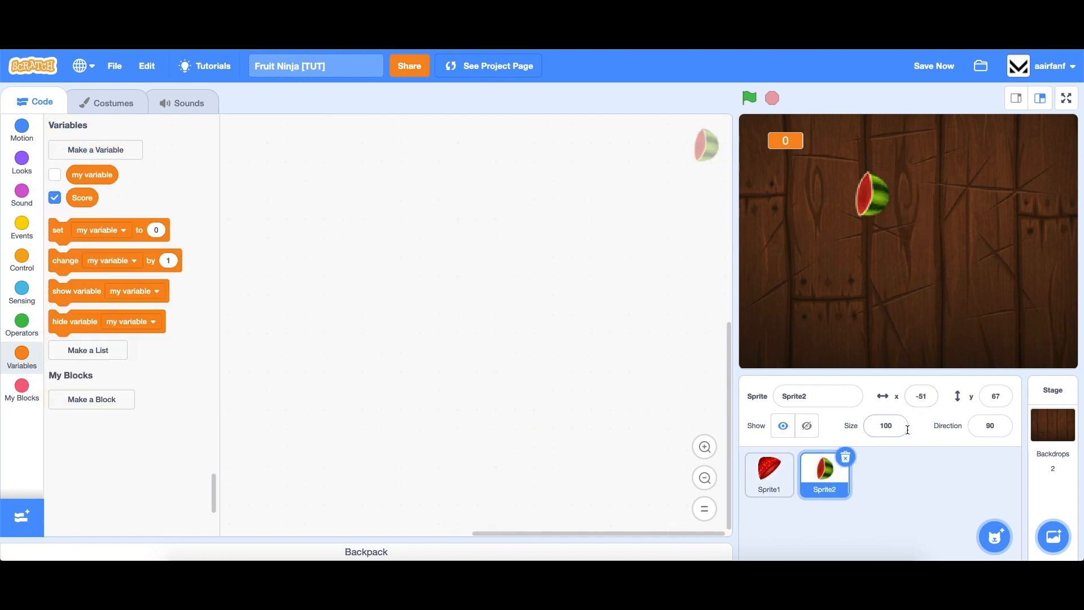
pyautogui.click(885, 425)
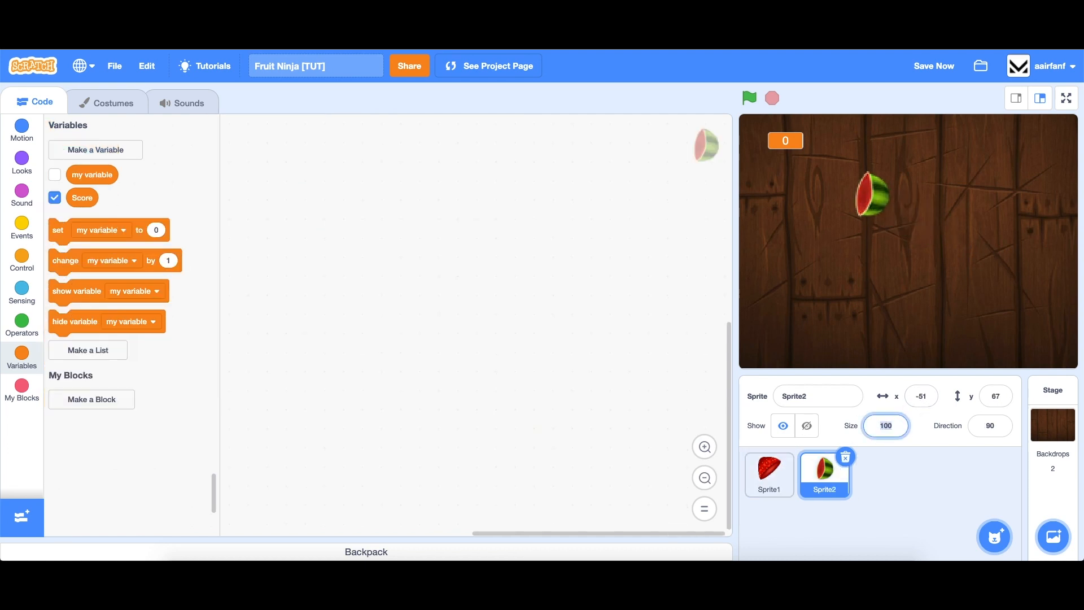
pyautogui.write('40')
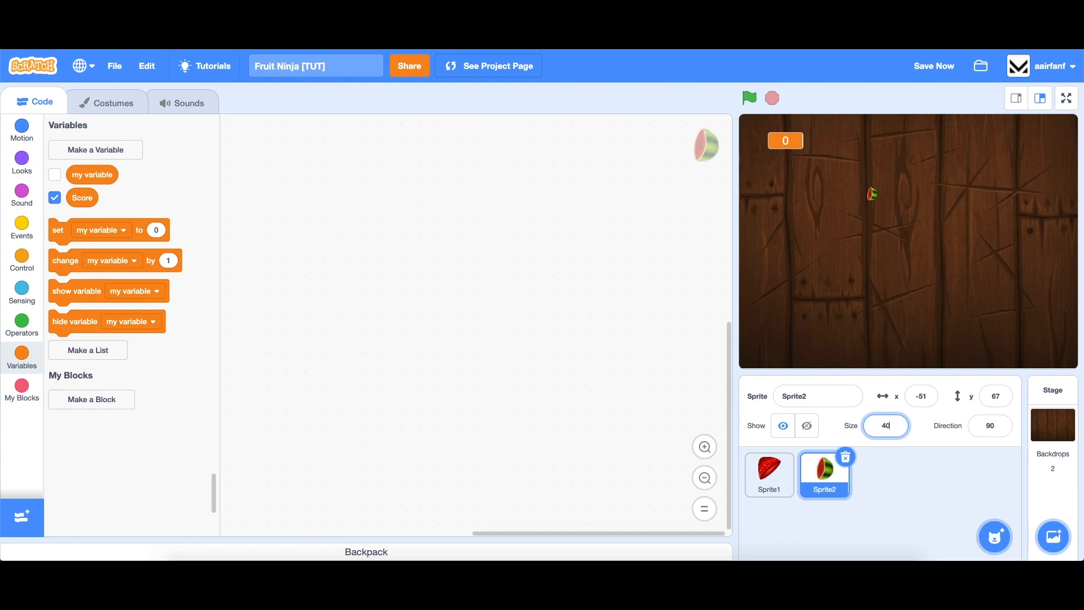
pyautogui.write('50')
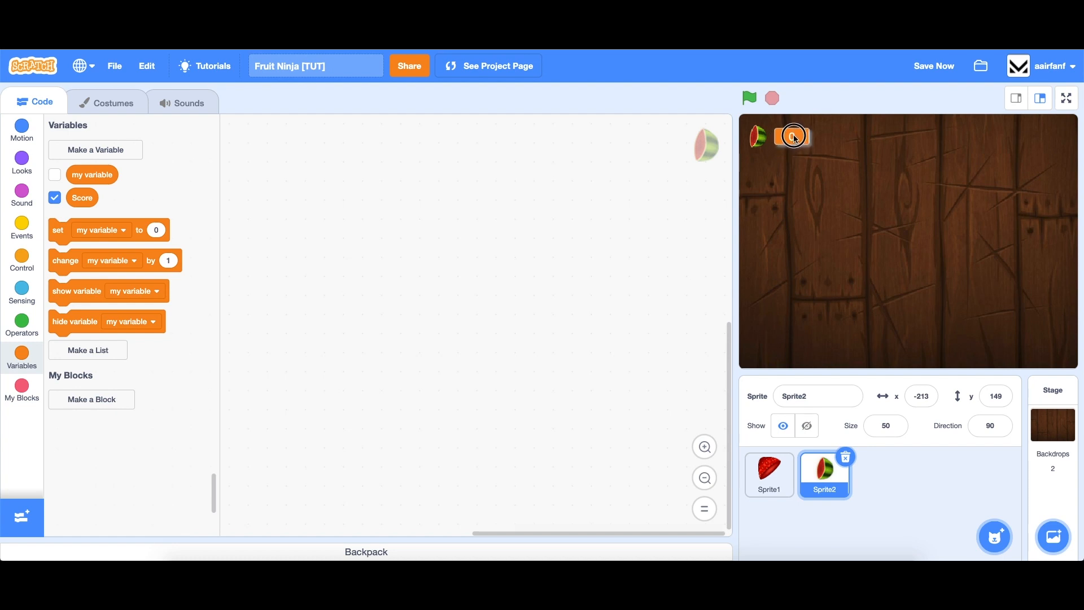
pyautogui.rightClick(791, 136)
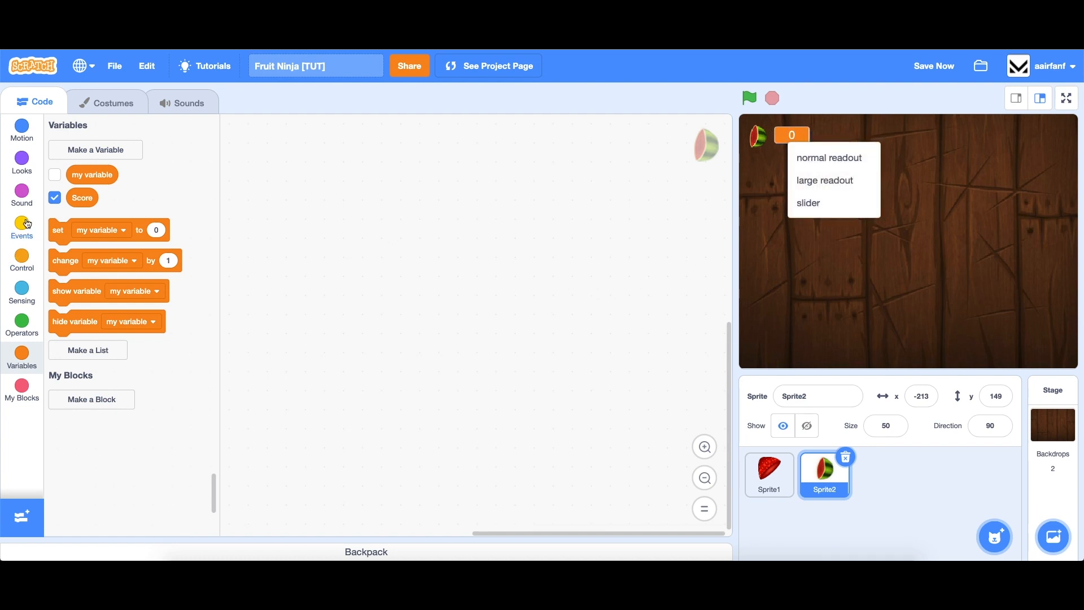
# Reset Score to 0 at start and change Score by 1 when a fruit is sliced, then test-run.
pyautogui.click(21, 223)
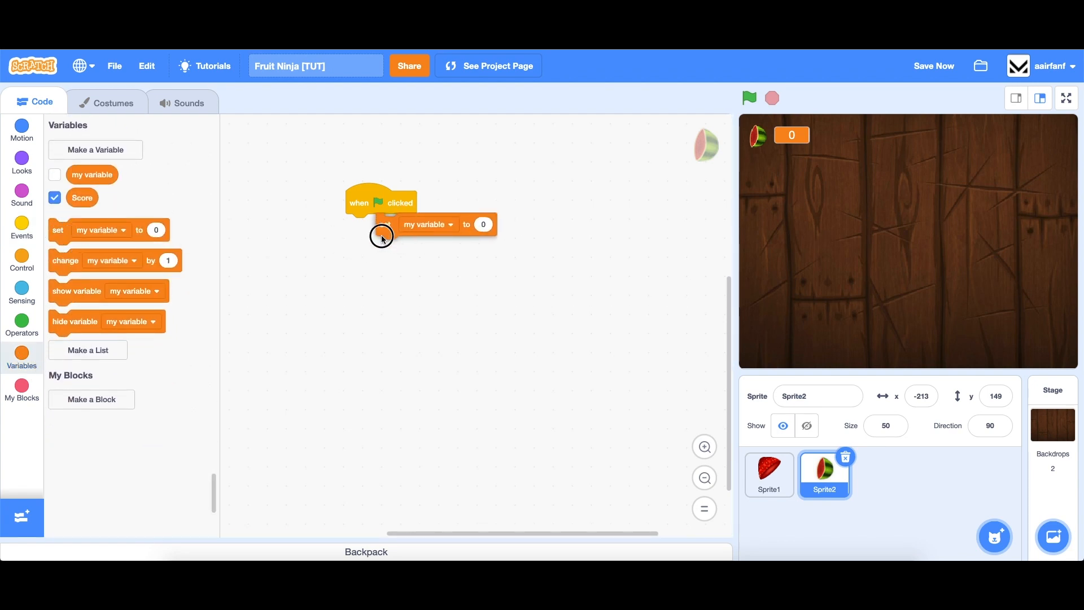
pyautogui.click(449, 224)
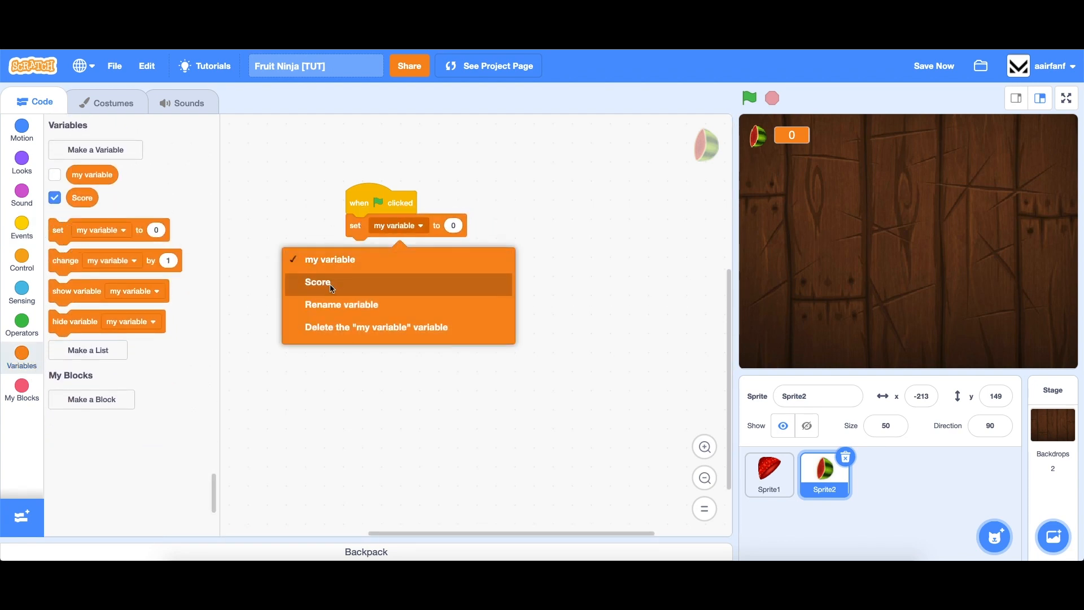
pyautogui.click(769, 475)
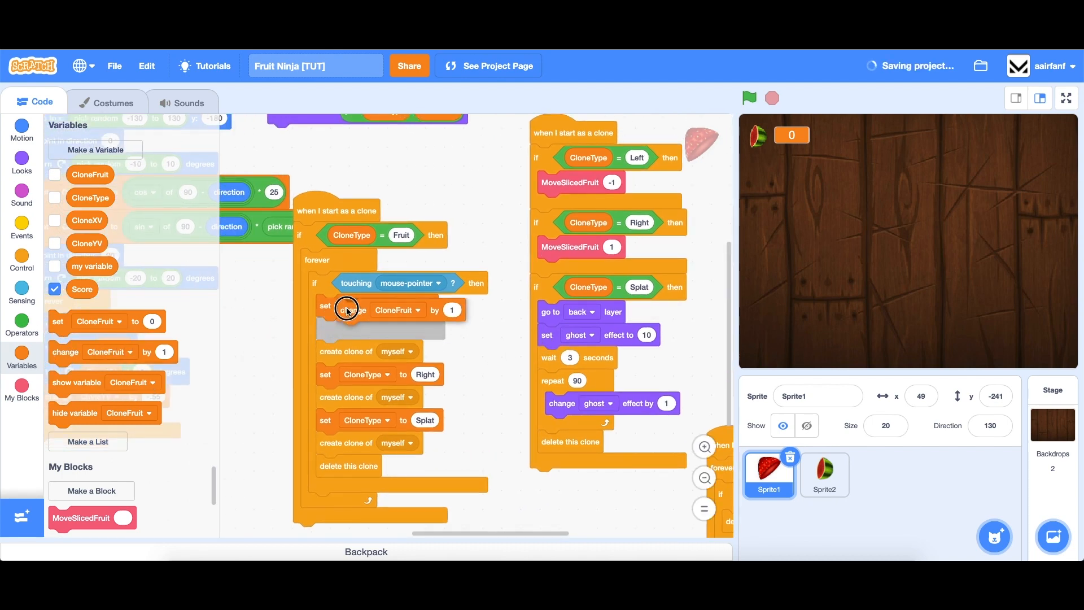
pyautogui.click(397, 305)
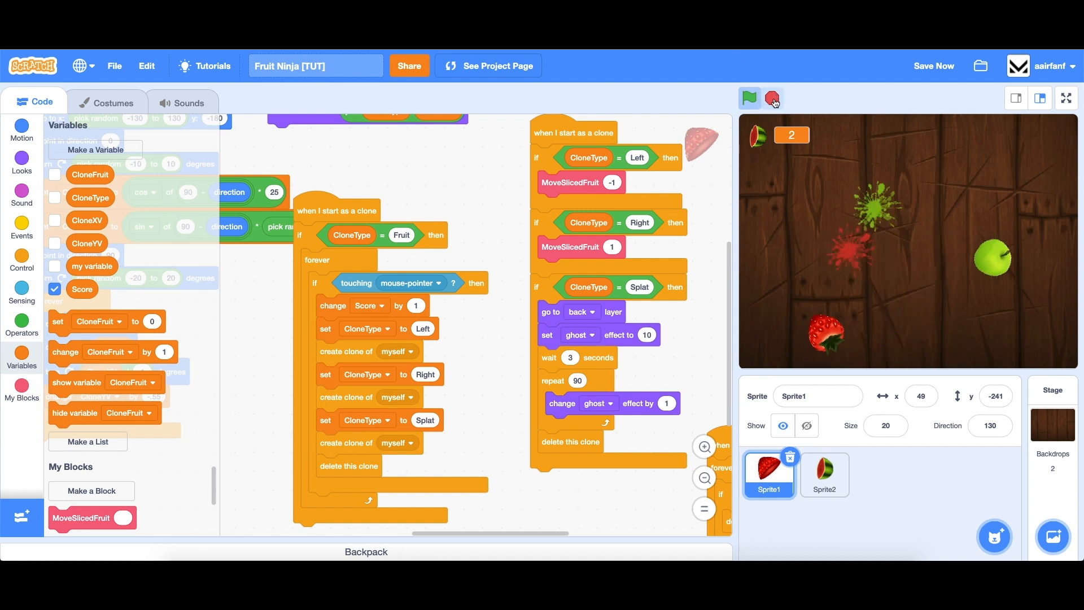
pyautogui.click(772, 99)
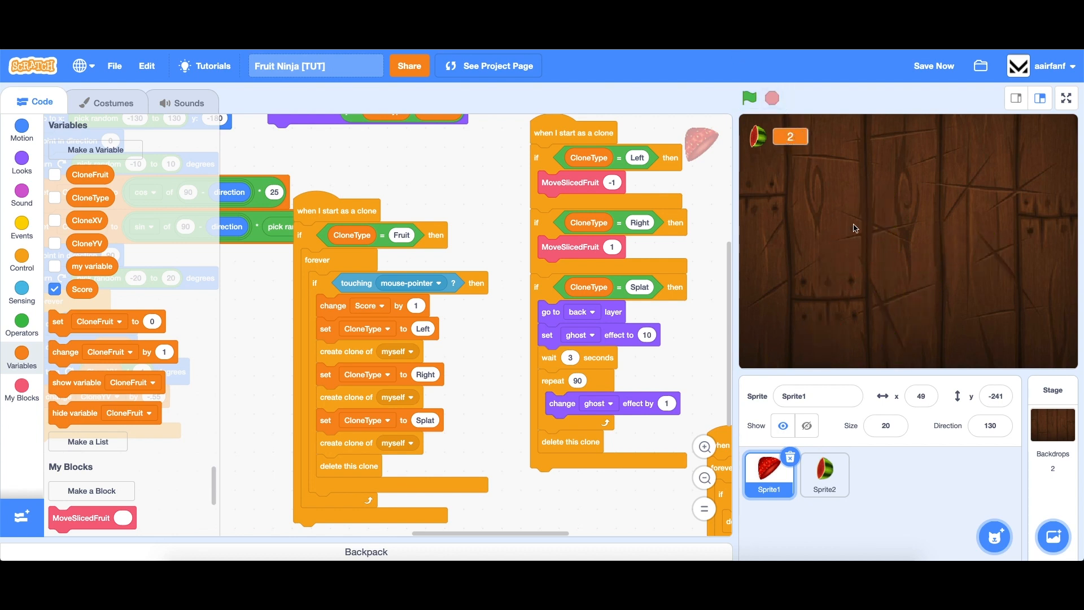
pyautogui.moveTo(578, 450)
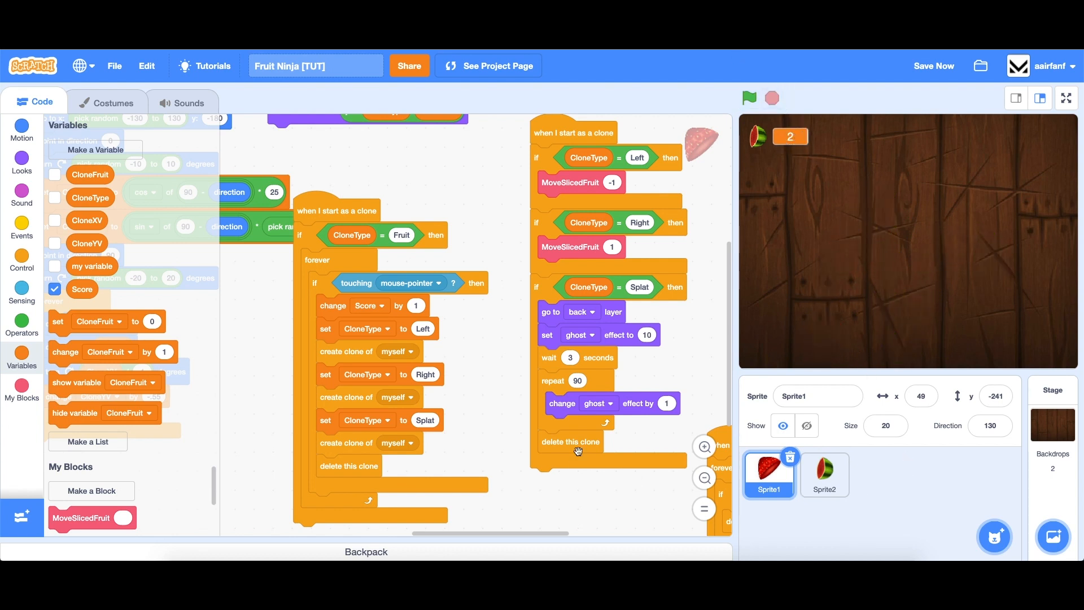
# Create a LivesLost variable for all sprites.
pyautogui.click(95, 149)
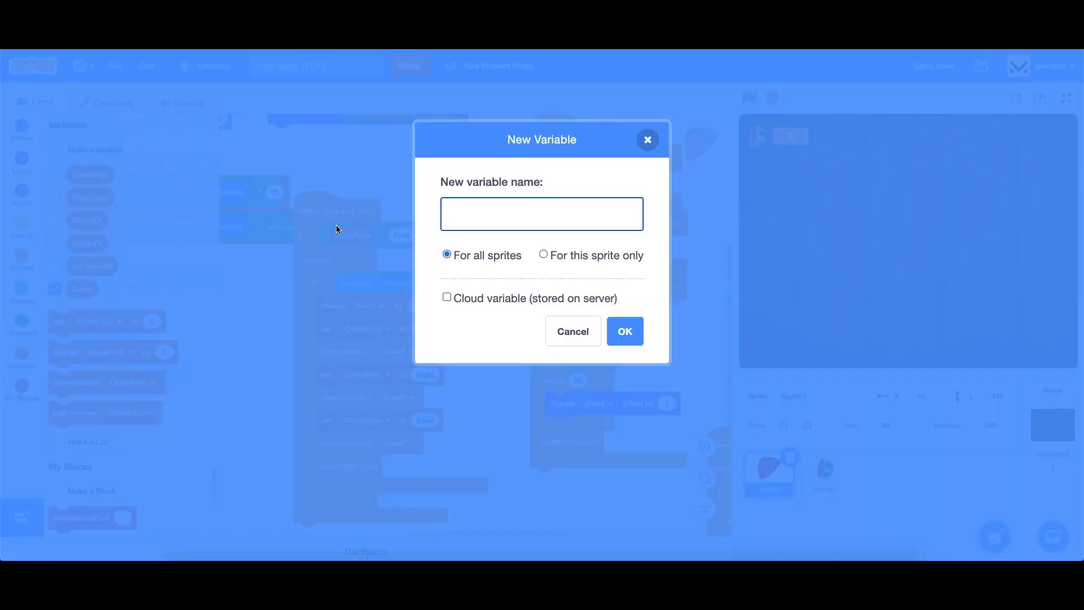
pyautogui.write('LivesLos')
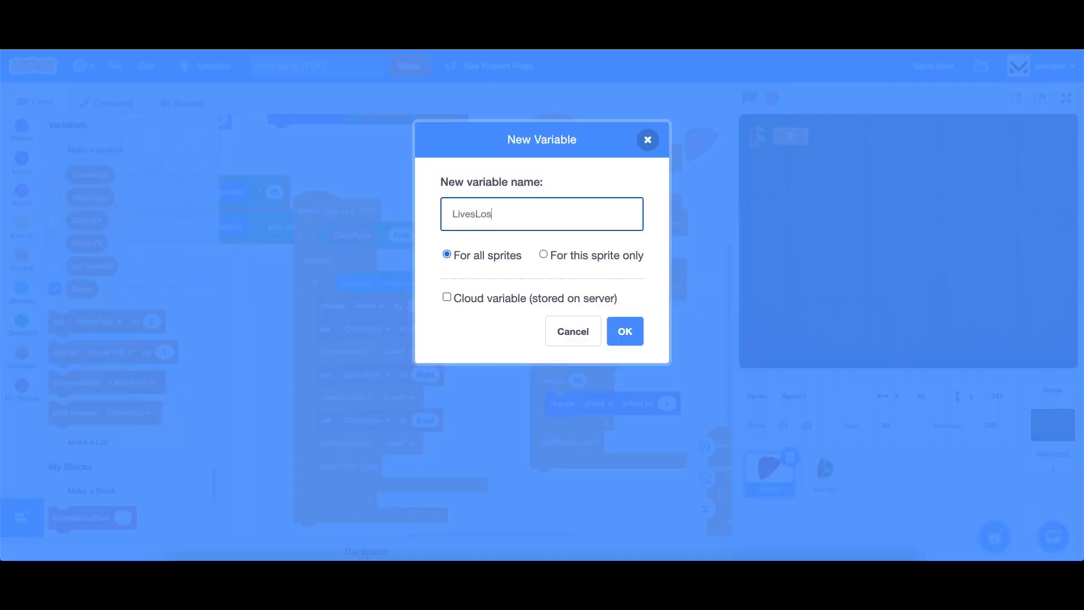
pyautogui.click(625, 331)
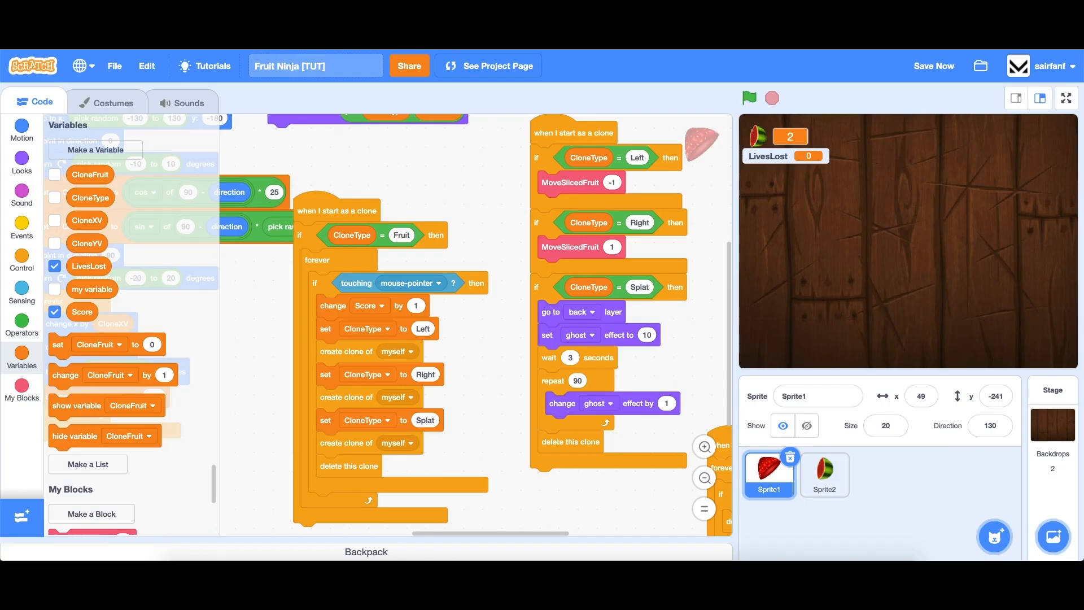
pyautogui.moveTo(770, 160)
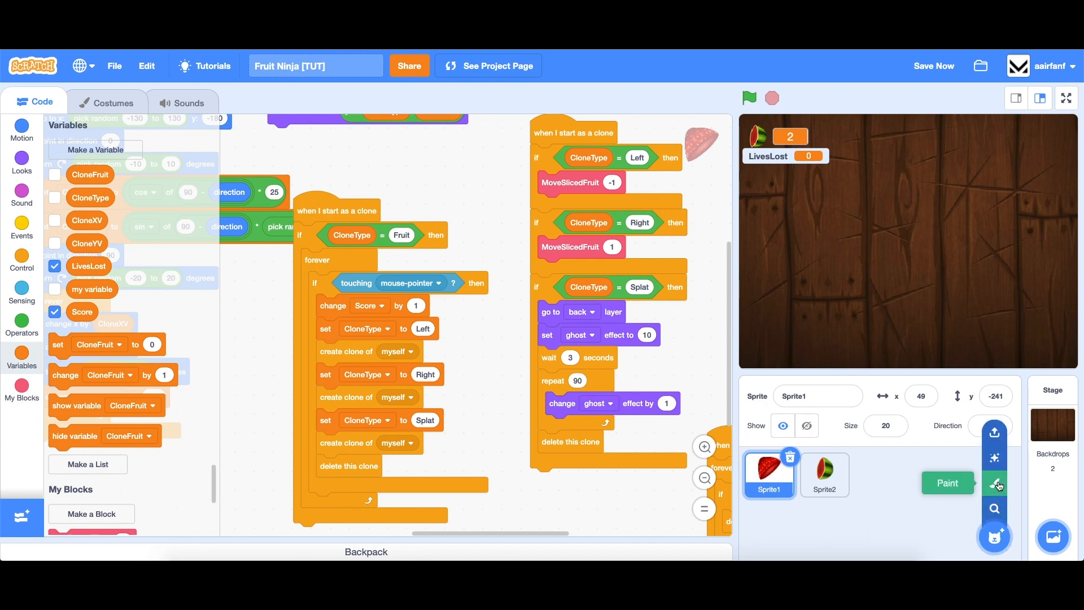
# Add a new Sprite3 with the four X-mark costumes 0–3.png.
pyautogui.click(993, 483)
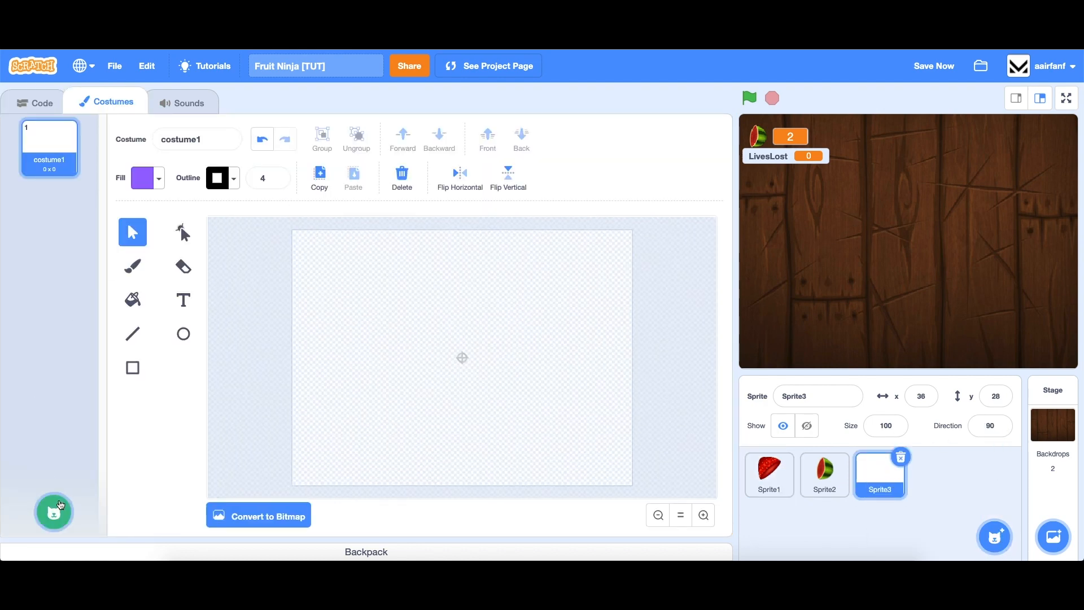
pyautogui.click(53, 511)
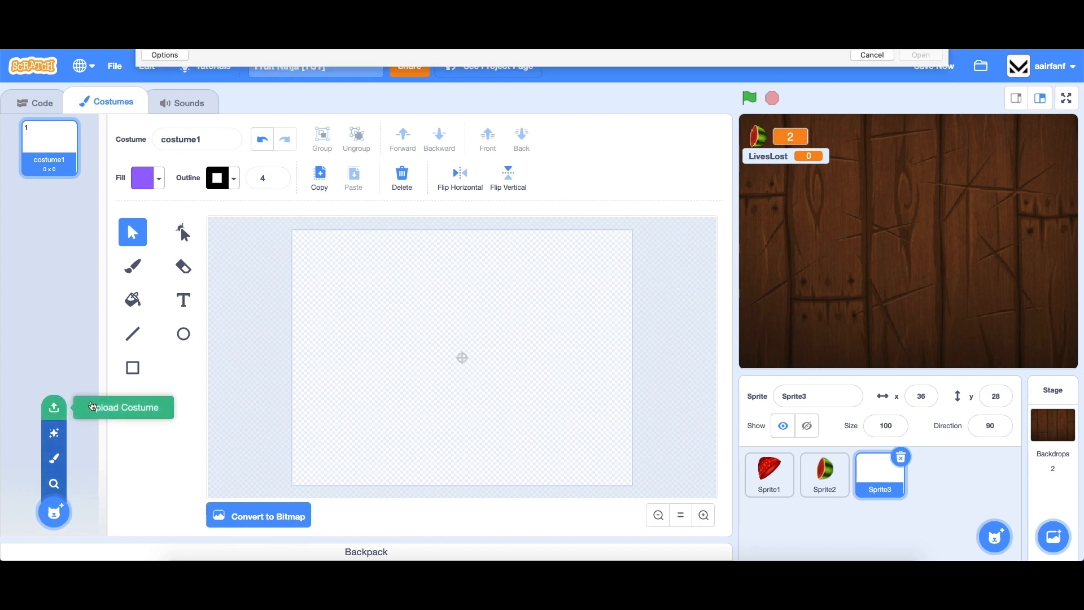
pyautogui.click(54, 407)
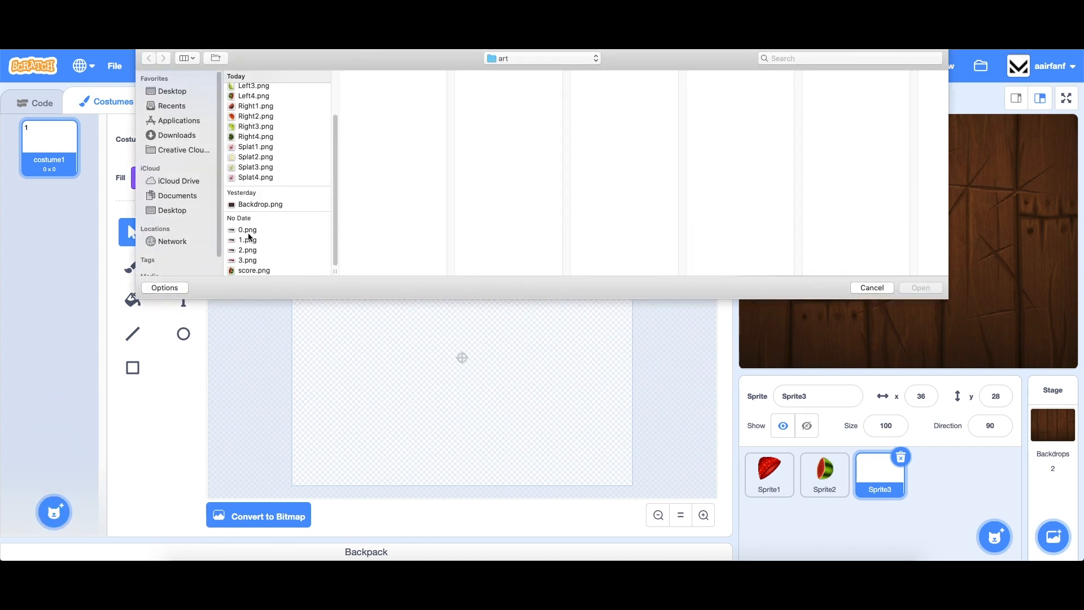
pyautogui.click(247, 239)
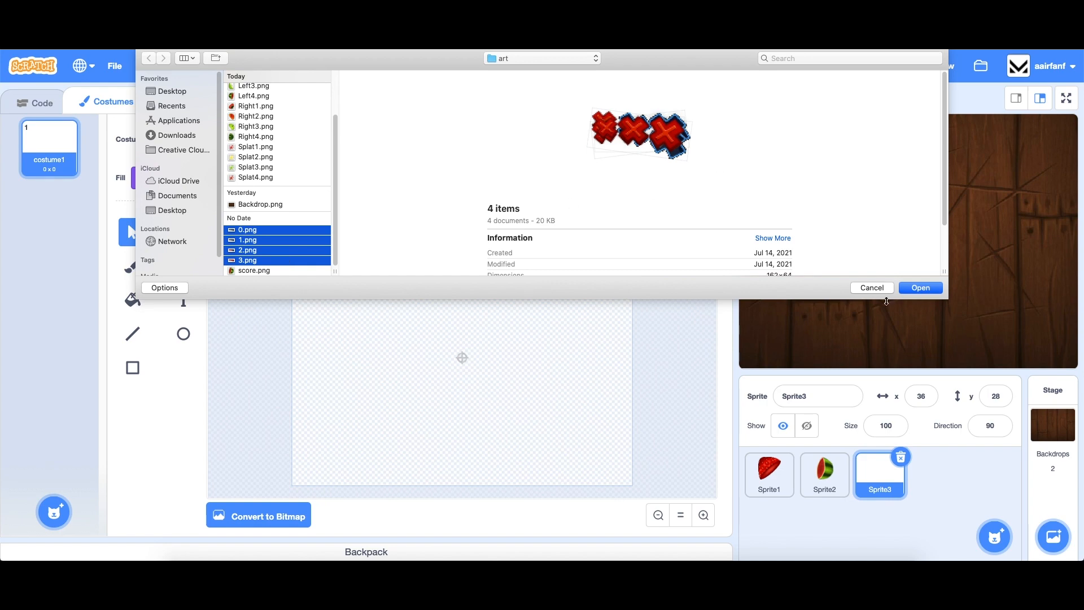
pyautogui.click(920, 288)
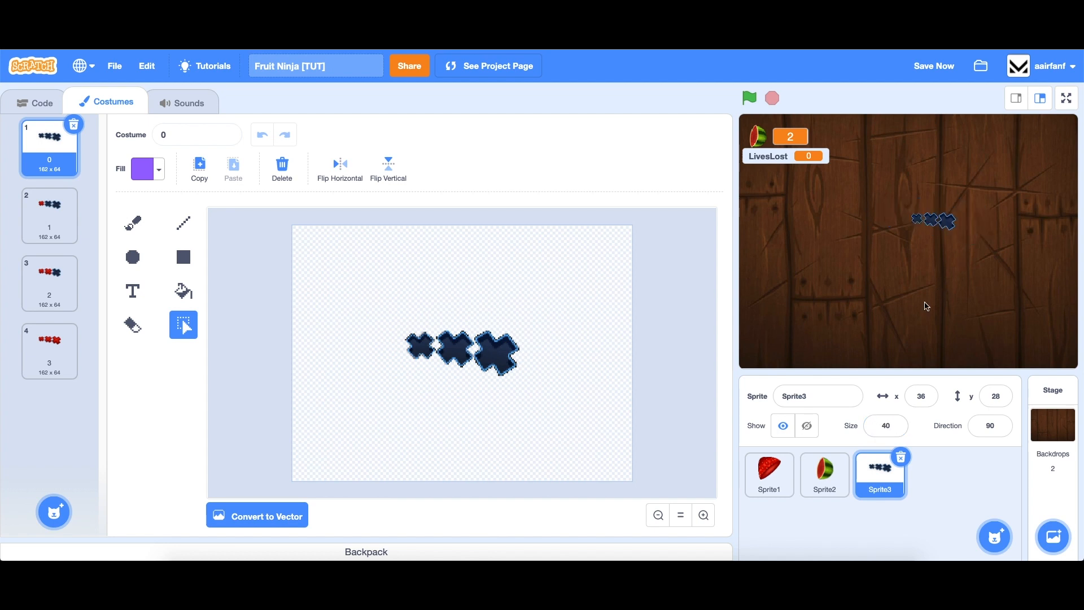
# Set Sprite3's size to 60 and start its green-flag script setting LivesLost to 0.
pyautogui.write('60')
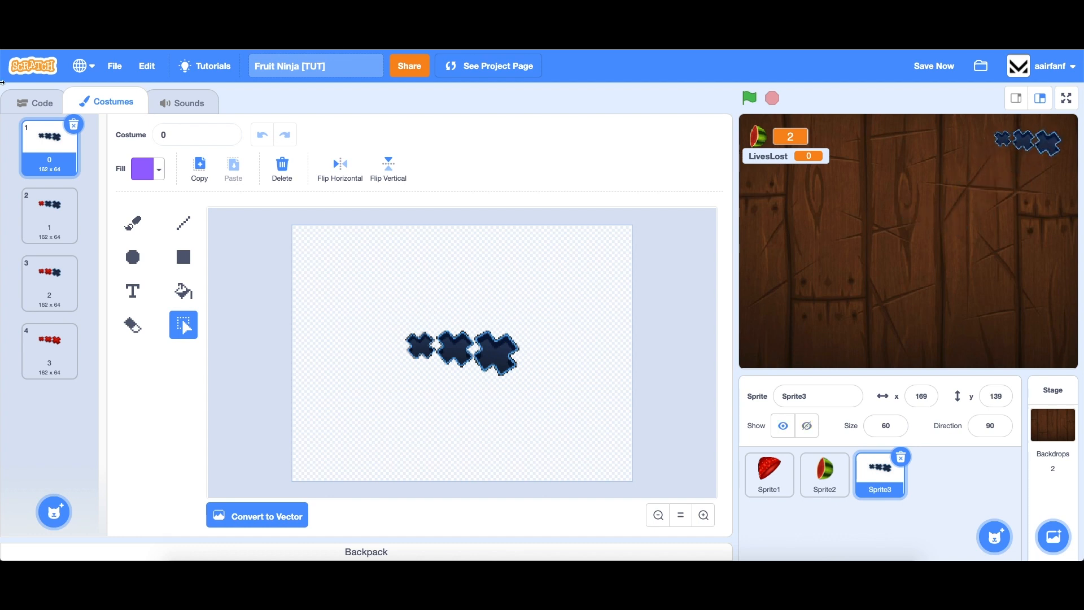
pyautogui.click(35, 102)
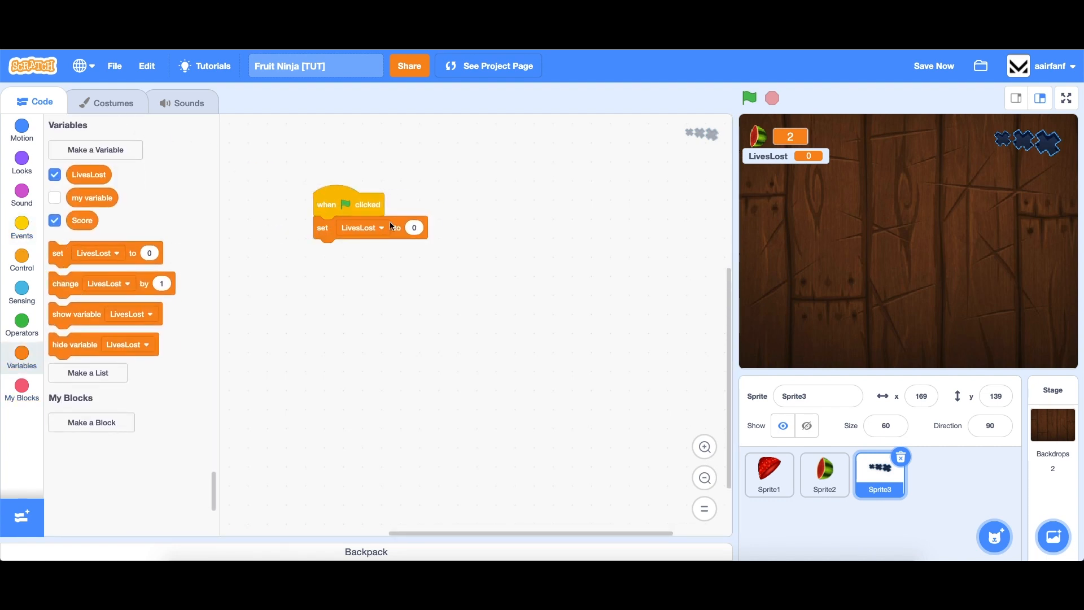
pyautogui.moveTo(432, 237)
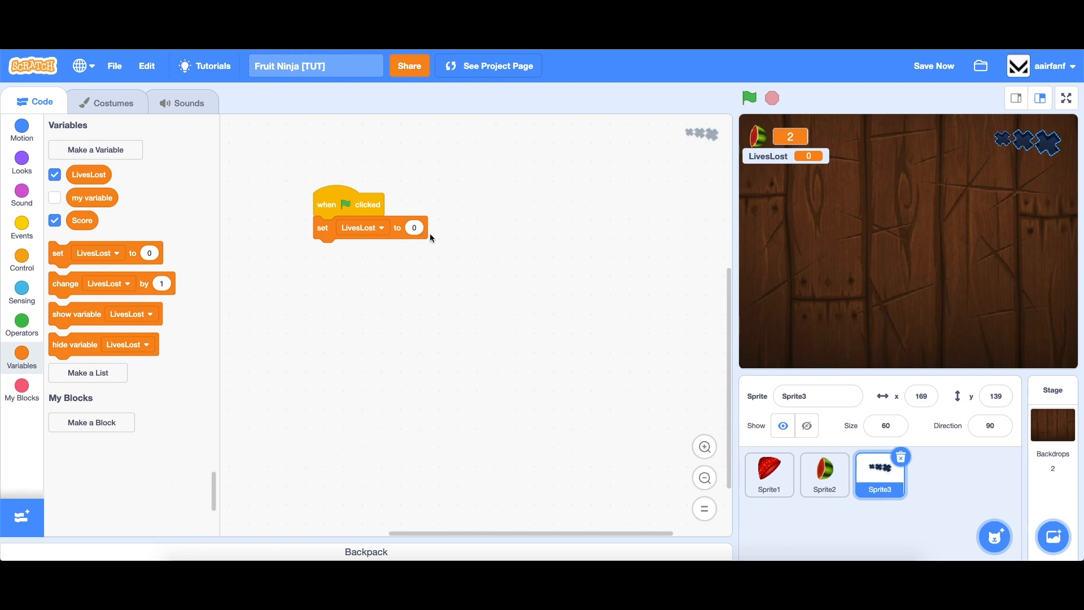
pyautogui.moveTo(764, 485)
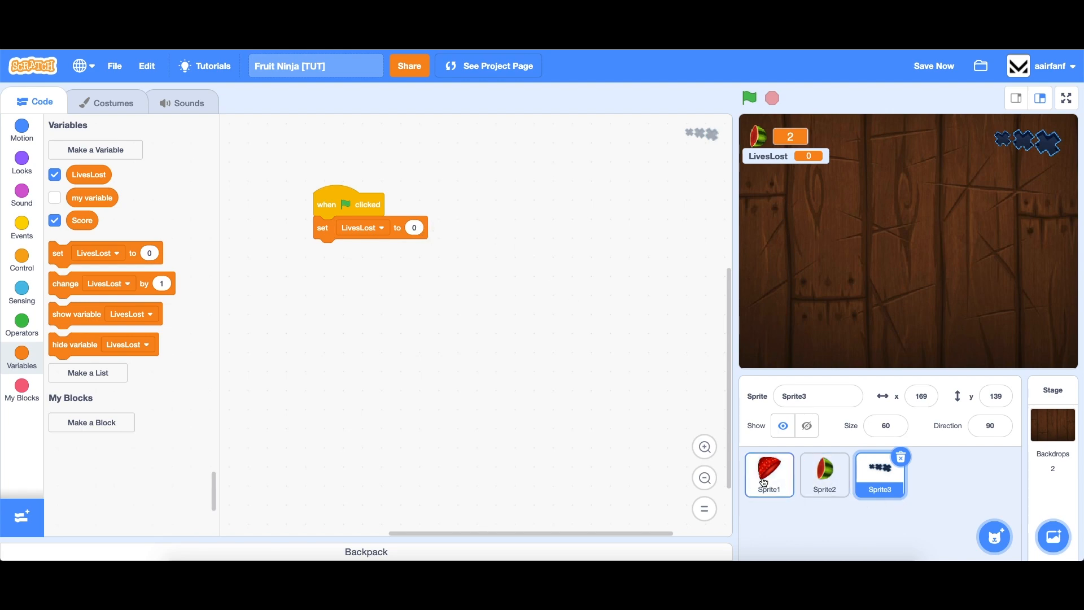
# Switch to Sprite1 and test-run the game.
pyautogui.click(769, 474)
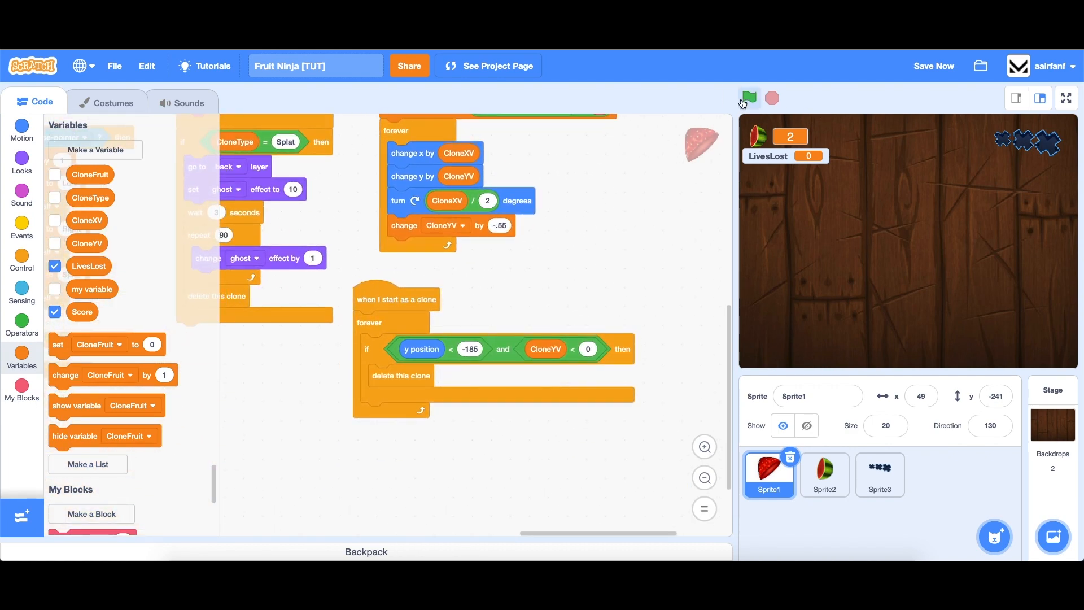
pyautogui.click(750, 97)
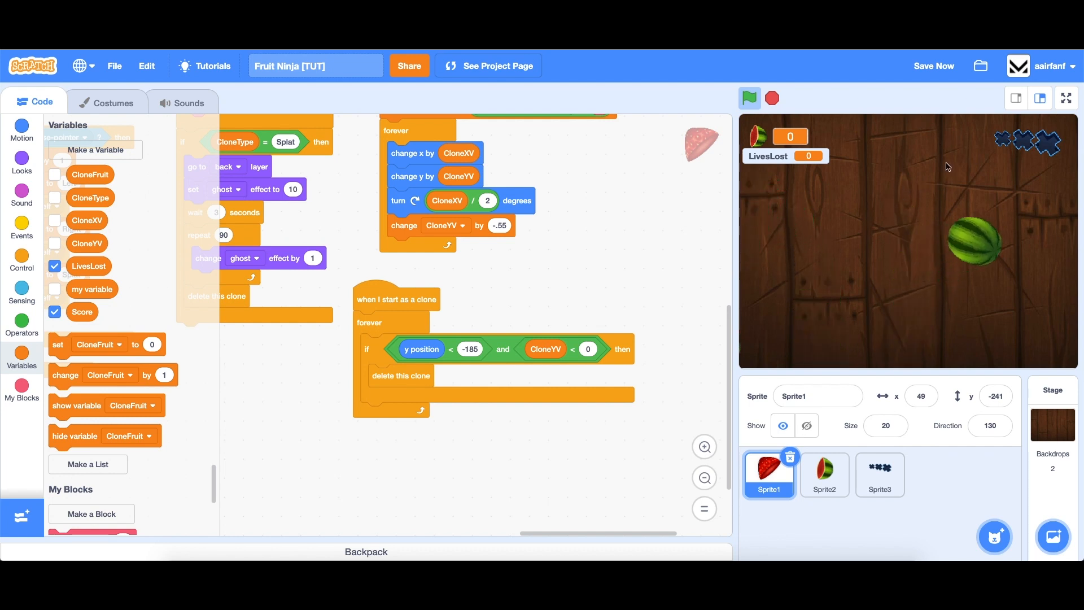
pyautogui.click(750, 98)
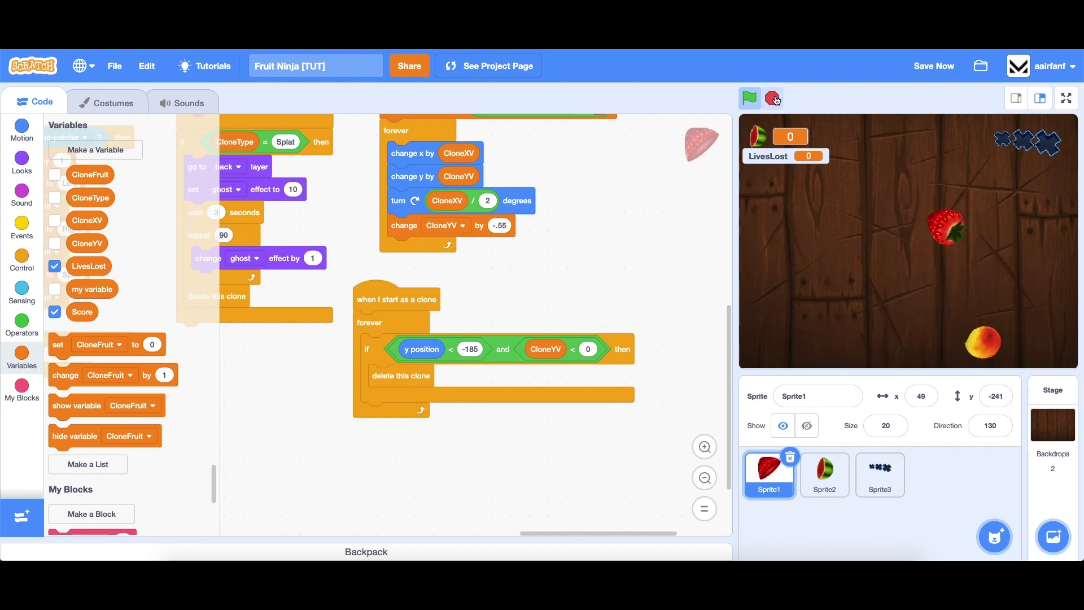
pyautogui.click(772, 97)
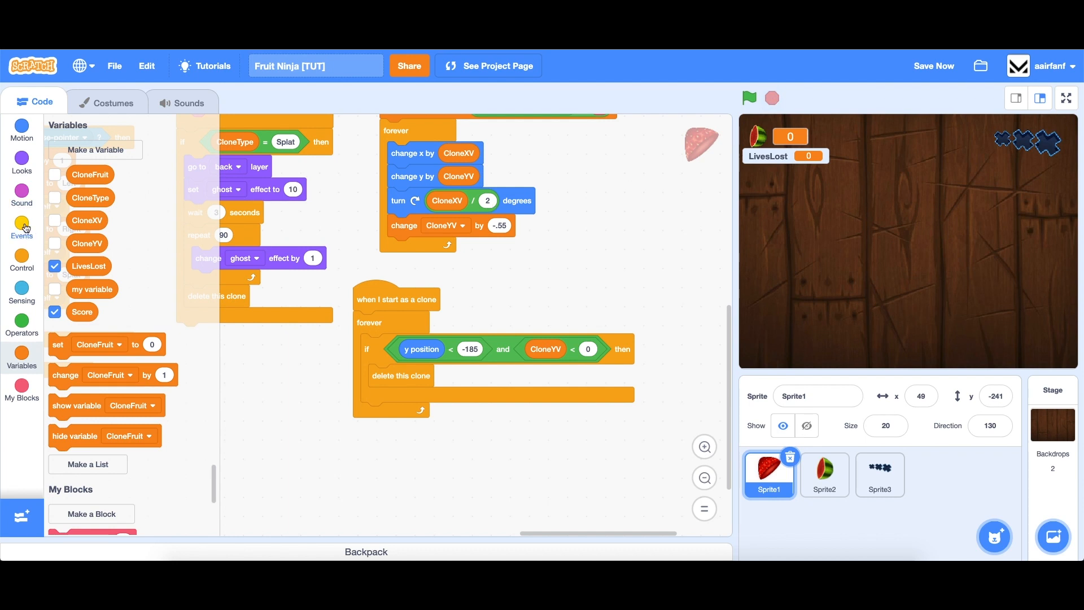
# Inside the bottom-edge check, broadcast a new LoseLife message when CloneType is Fruit.
pyautogui.click(22, 257)
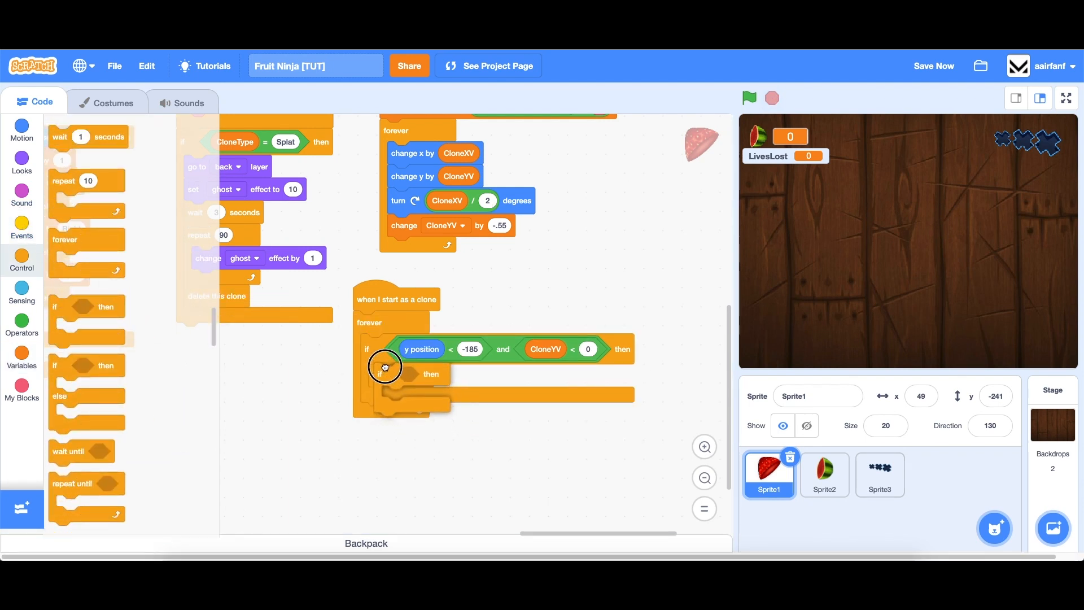
pyautogui.moveTo(216, 296); pyautogui.dragTo(401, 425)
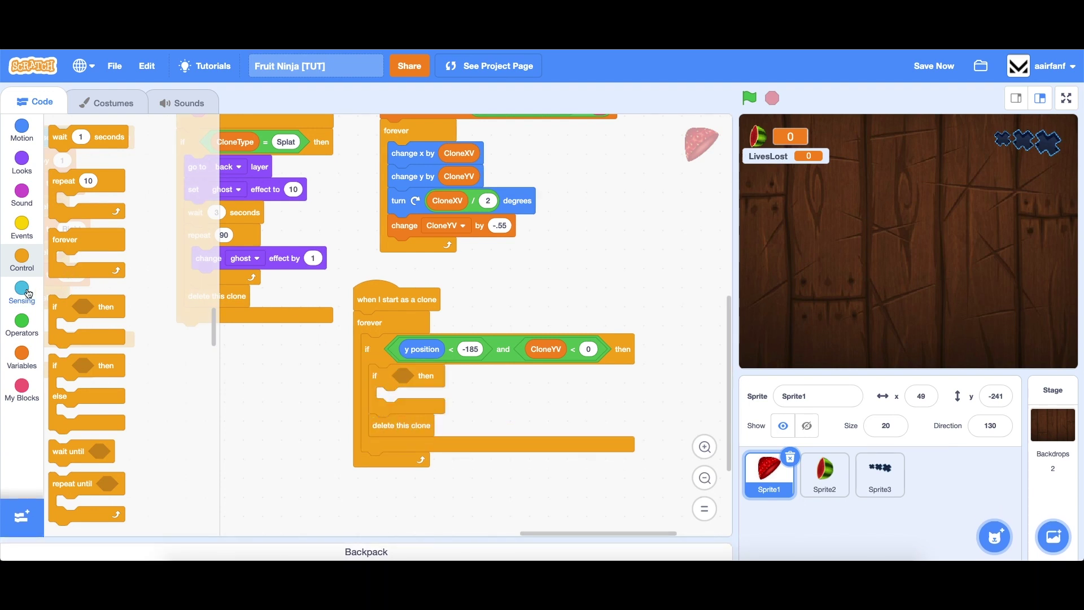
pyautogui.rightClick(288, 151)
pyautogui.write('Fruit')
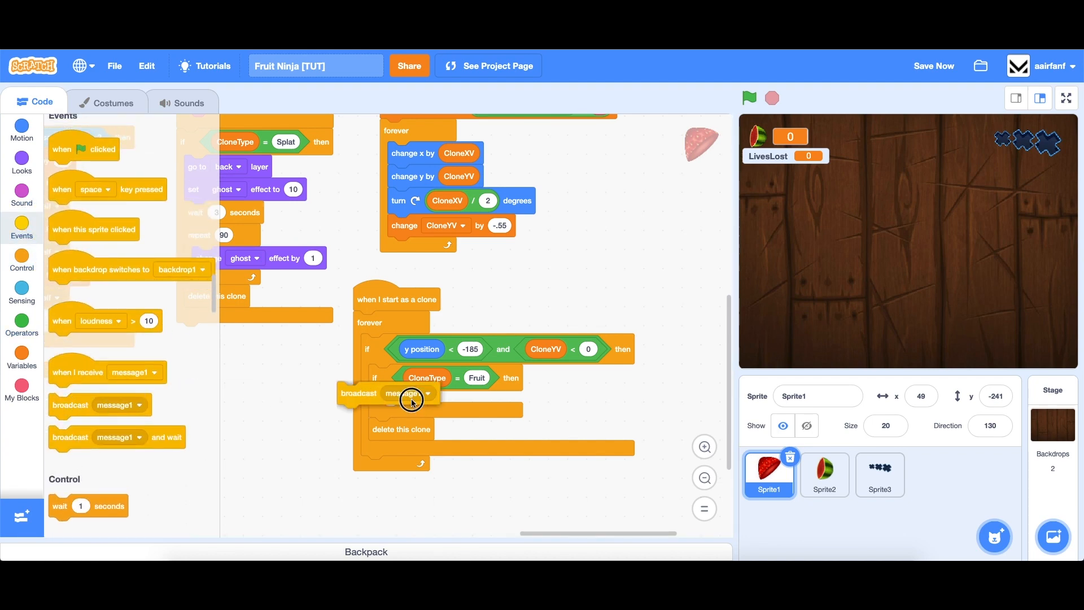
pyautogui.click(431, 393)
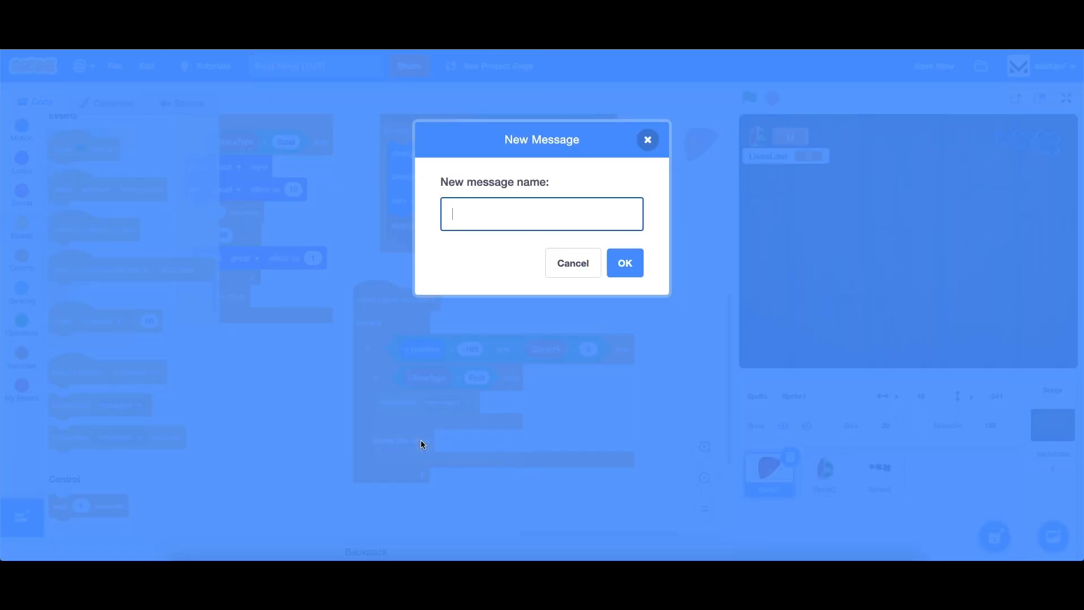
pyautogui.click(573, 263)
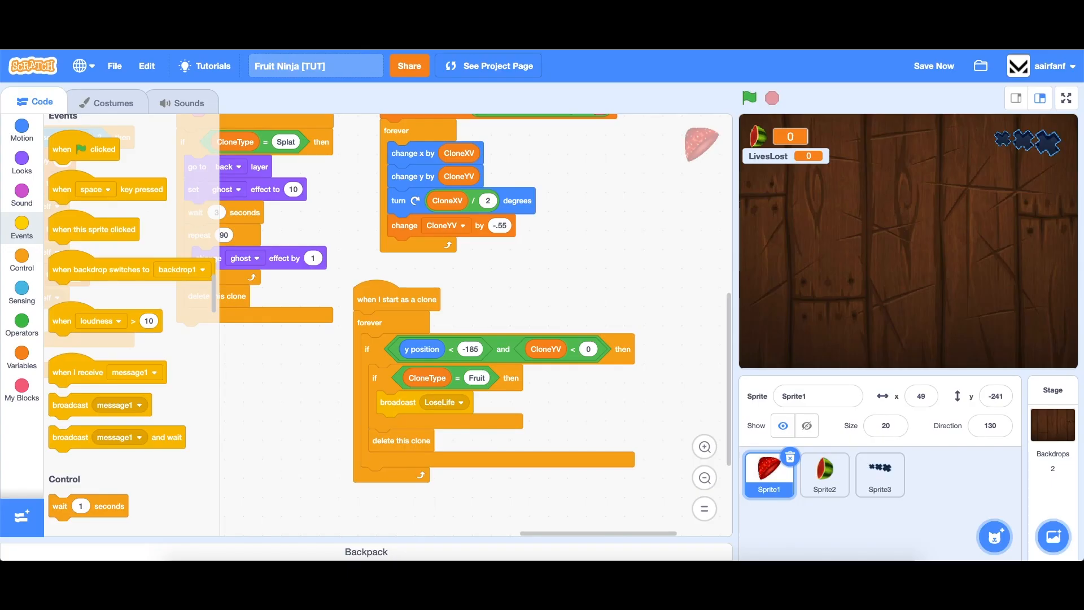
# In Sprite3, start a LoseLife script that changes LivesLost by 1, checking the costume names.
pyautogui.click(880, 475)
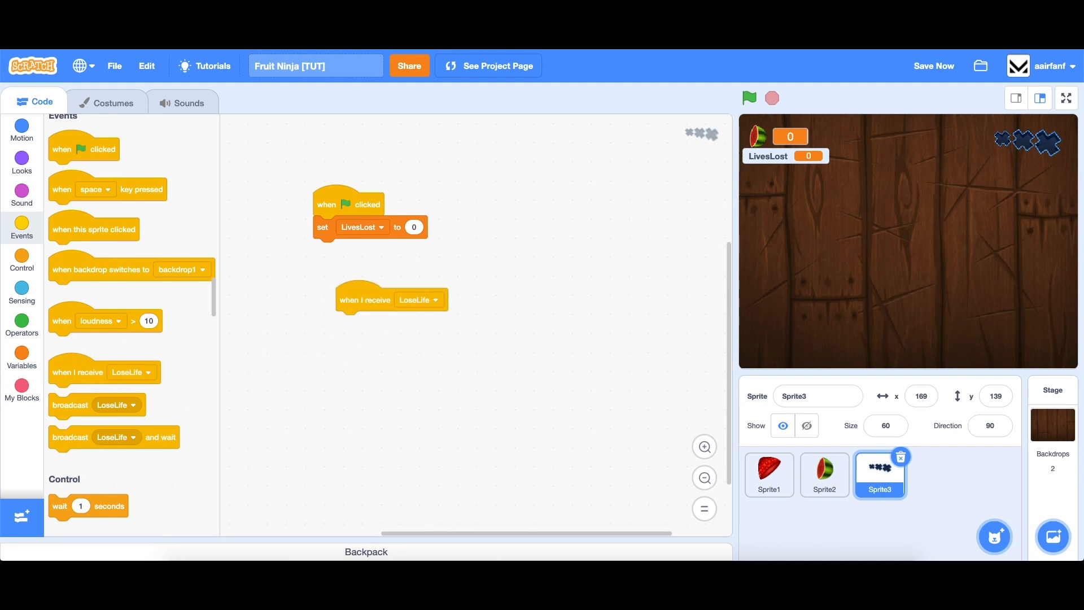
pyautogui.click(21, 354)
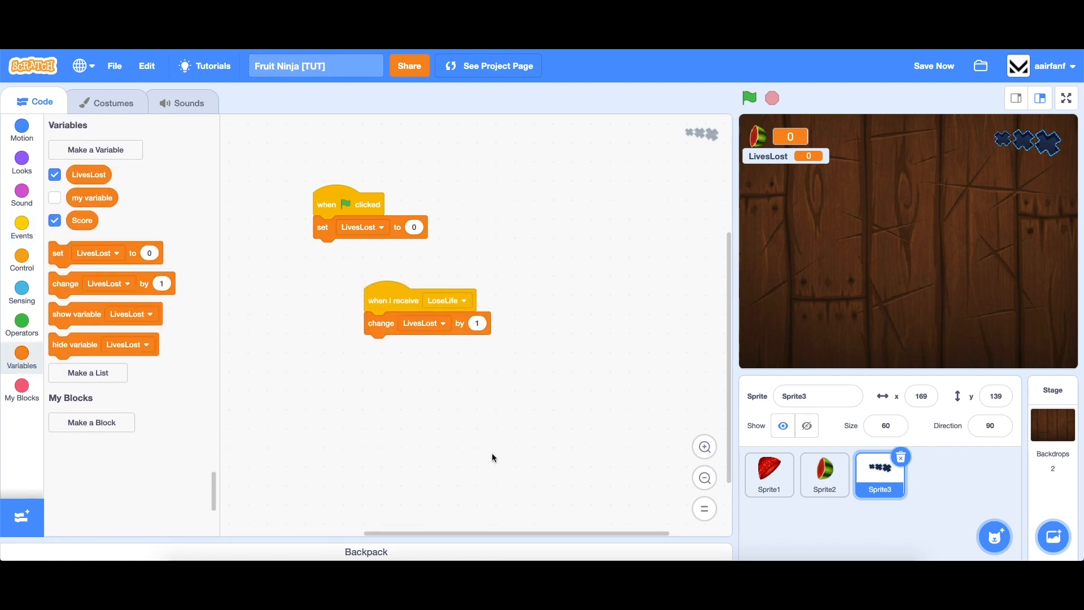
pyautogui.click(22, 162)
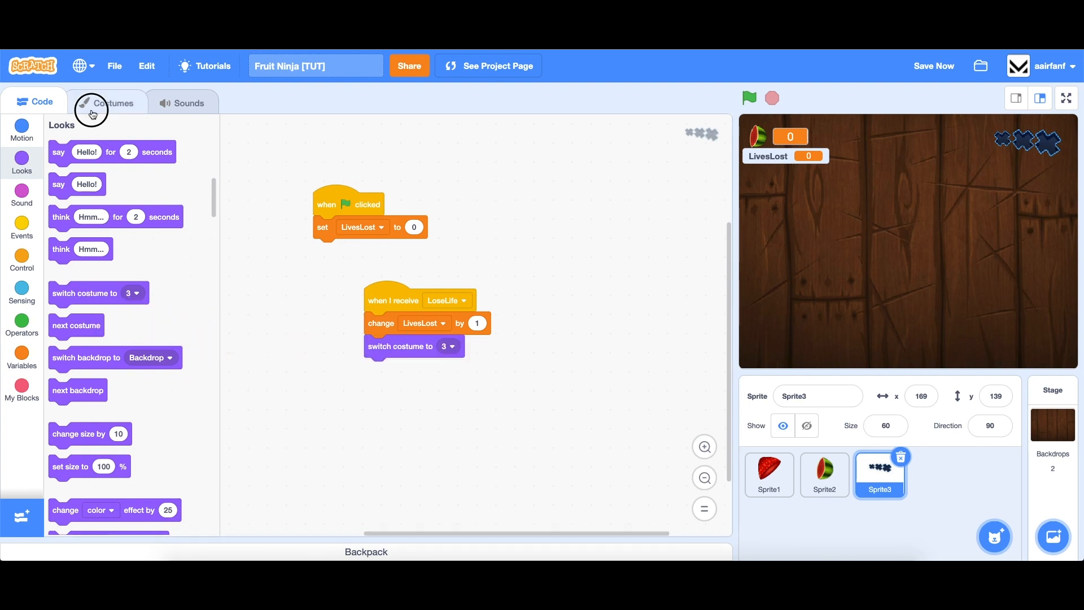
pyautogui.click(90, 111)
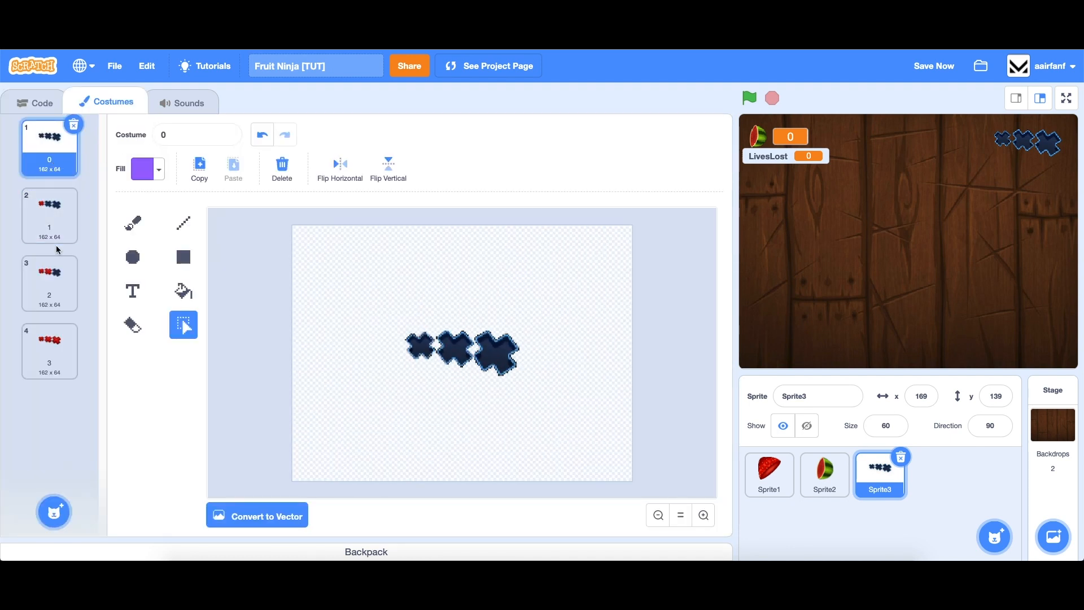
pyautogui.click(35, 102)
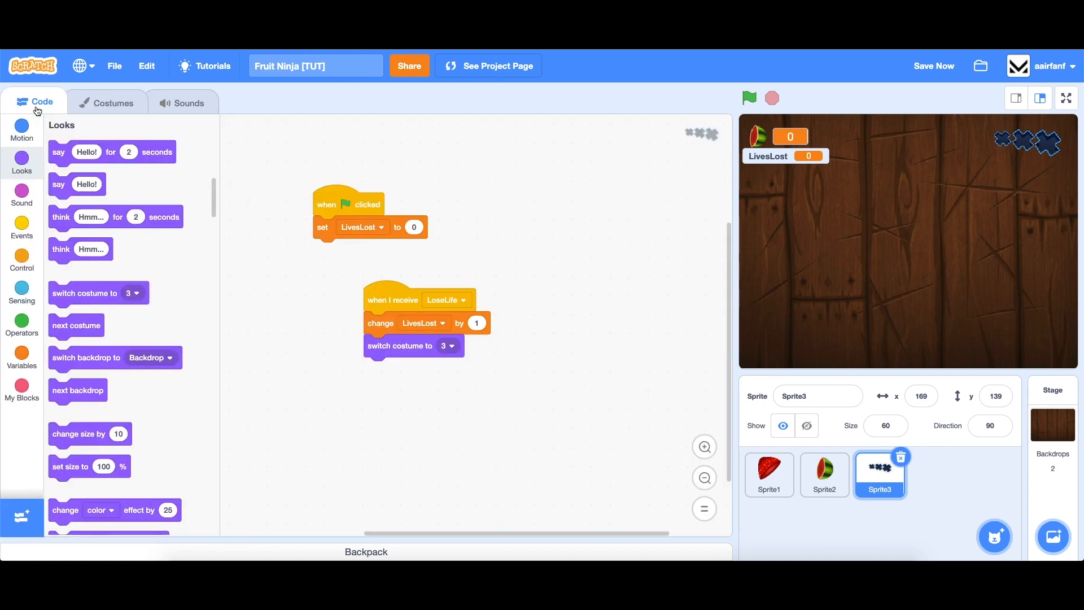
# Switch costume to a join of LivesLost with an empty string.
pyautogui.click(476, 323)
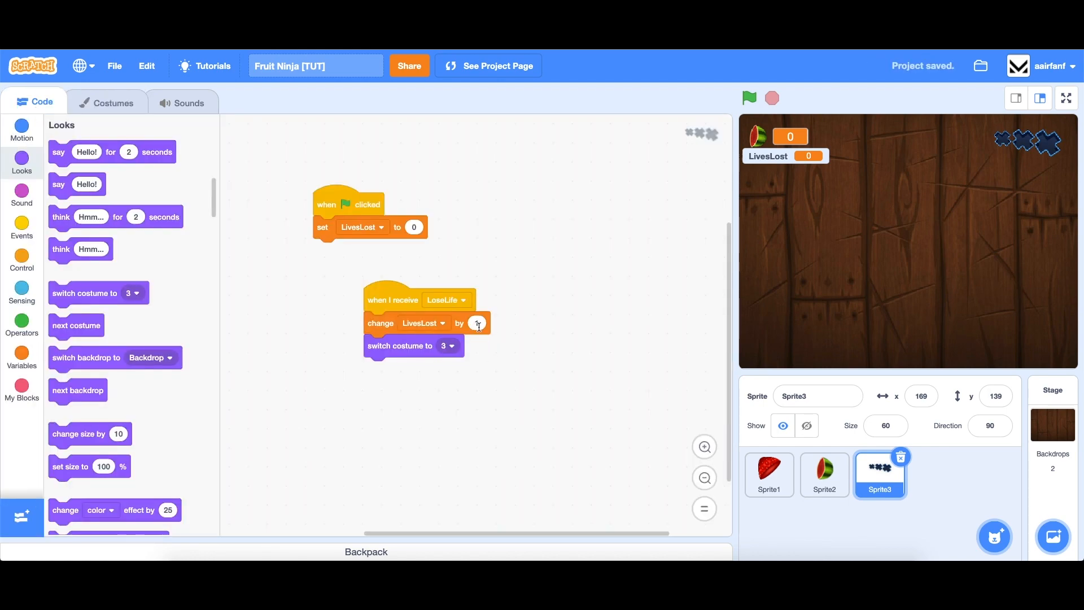
pyautogui.click(21, 364)
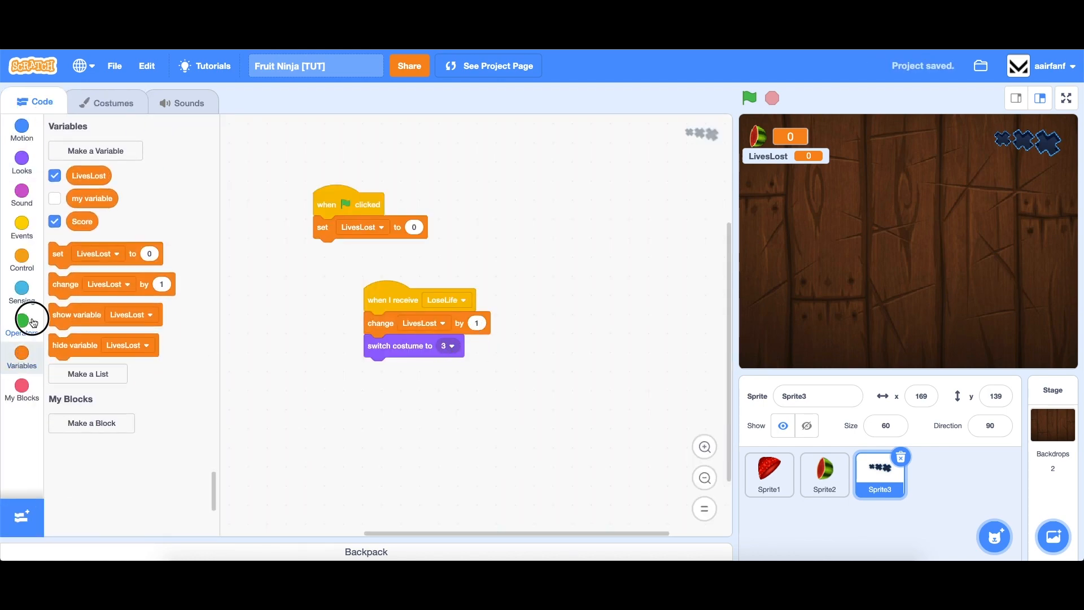
pyautogui.click(22, 321)
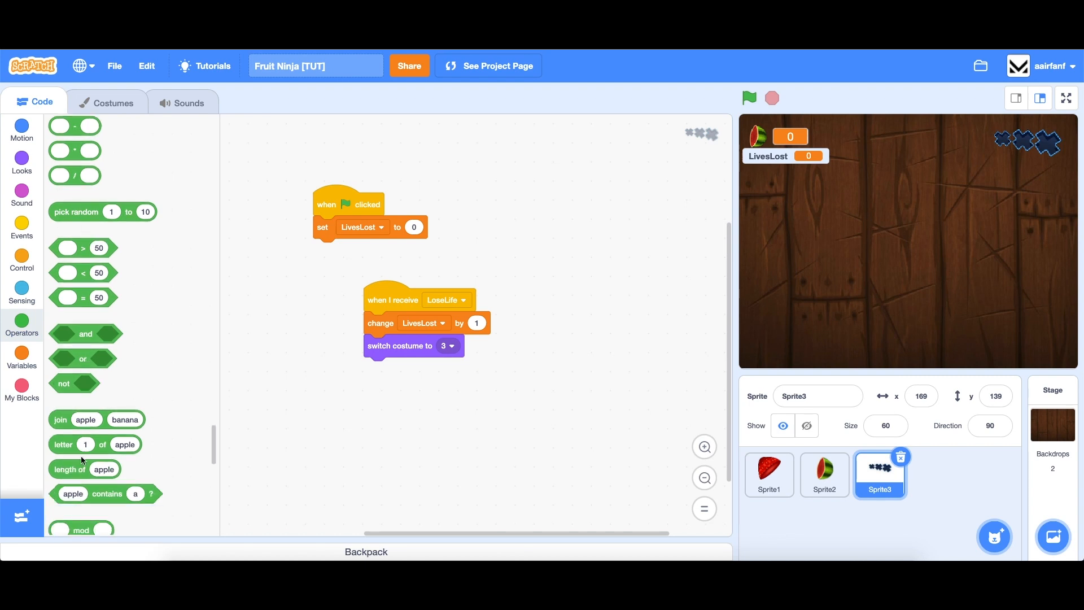
pyautogui.moveTo(97, 420); pyautogui.dragTo(452, 345)
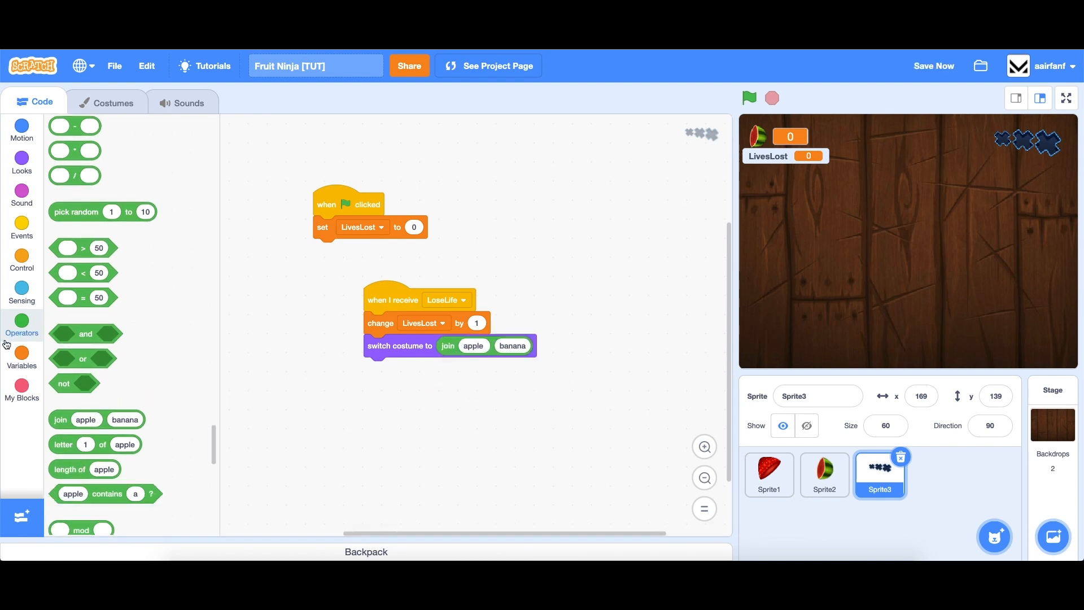
pyautogui.click(21, 357)
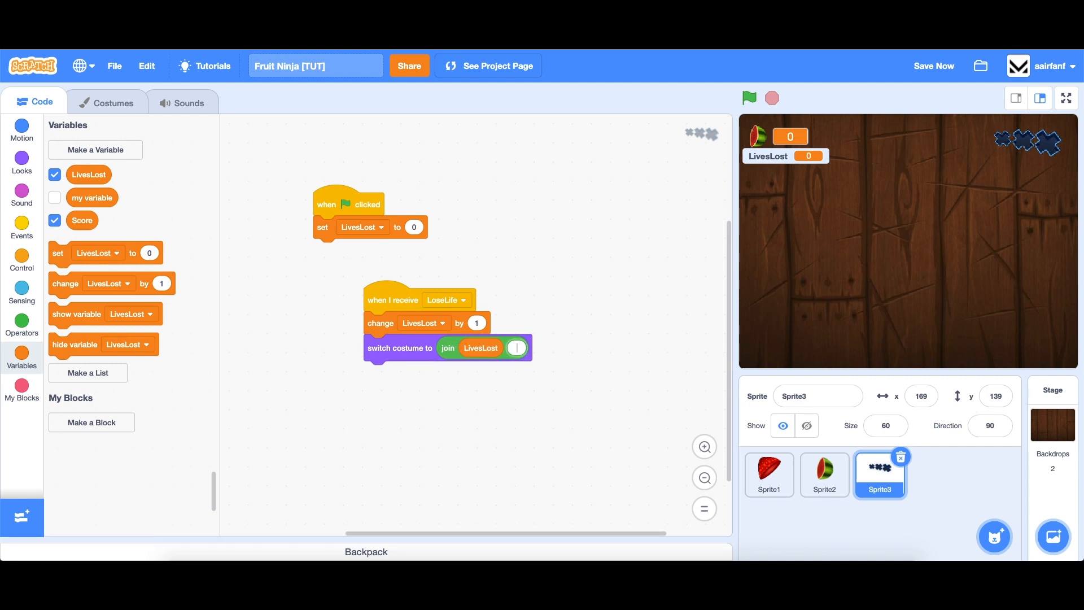
pyautogui.moveTo(452, 349)
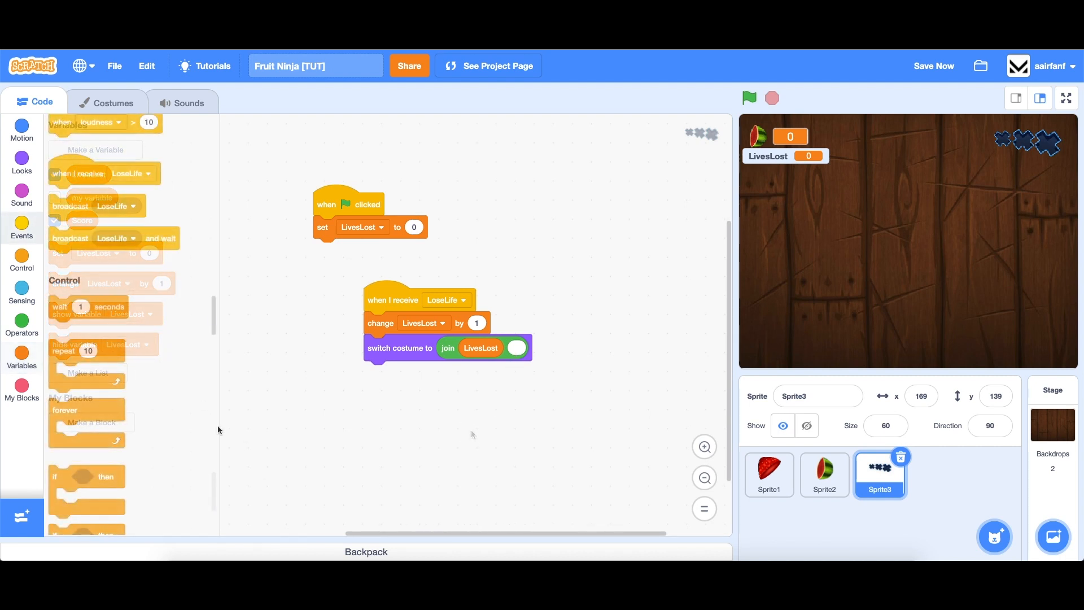
# Add a repeat 2 shake: change x by -2, 4, -2 with 0.05-second waits between.
pyautogui.moveTo(87, 350); pyautogui.dragTo(402, 372)
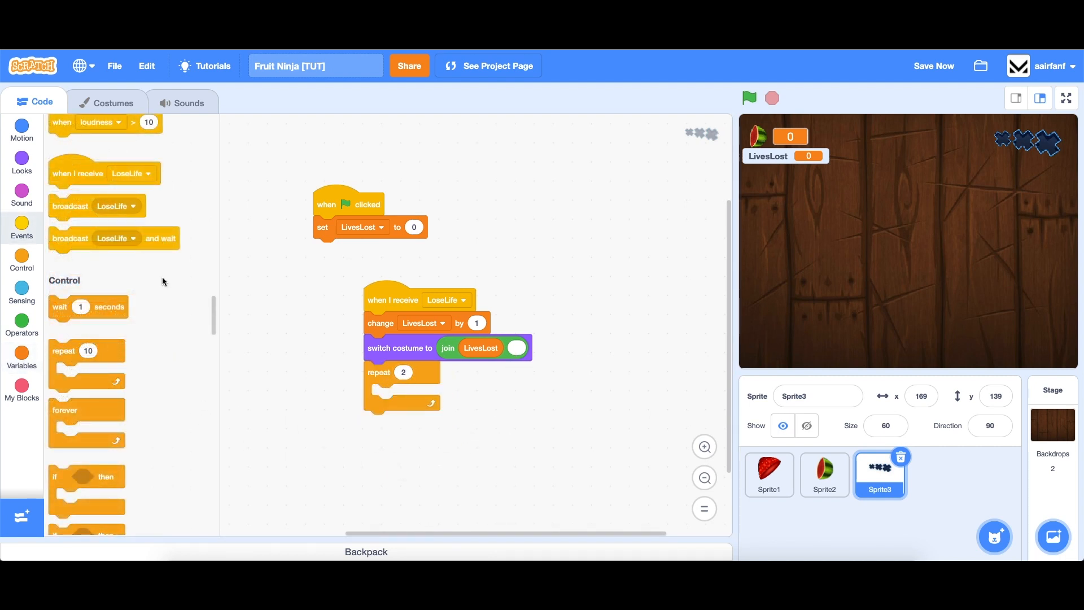
pyautogui.click(22, 133)
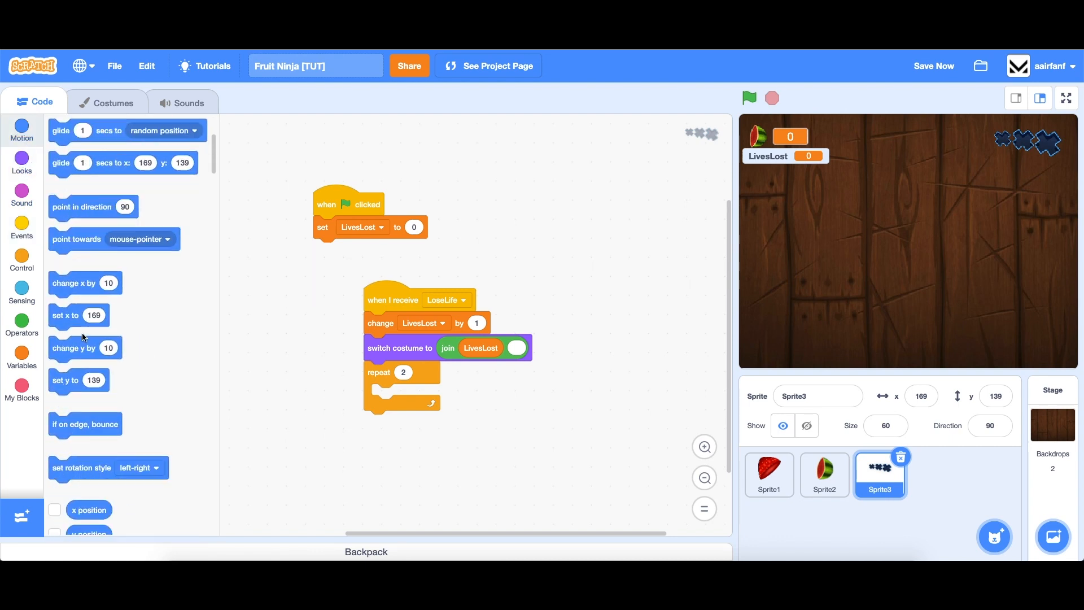
pyautogui.moveTo(73, 282); pyautogui.dragTo(403, 404)
pyautogui.write('-')
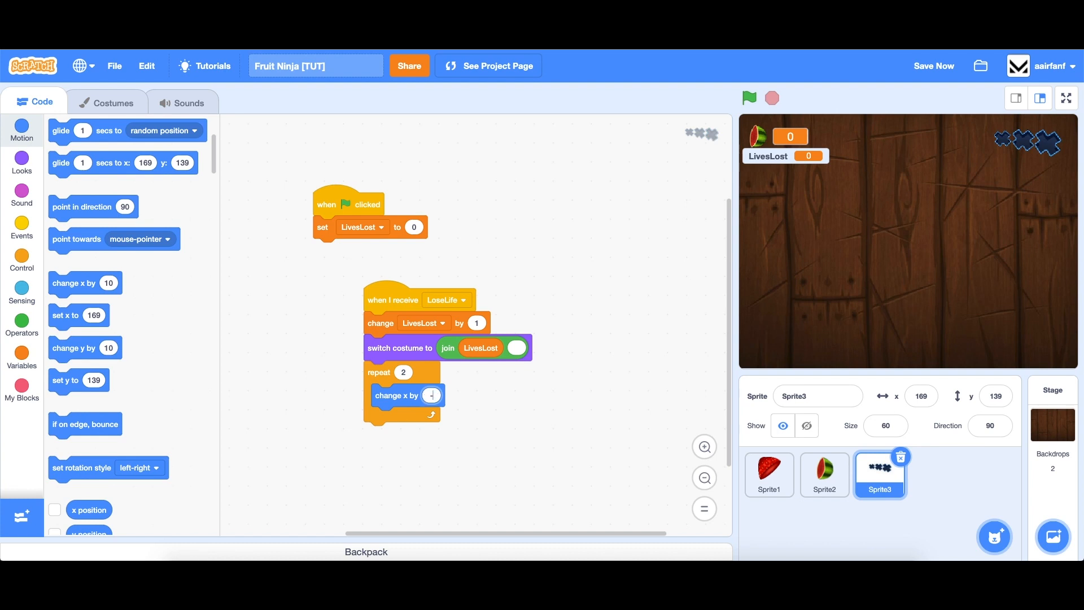
pyautogui.click(22, 225)
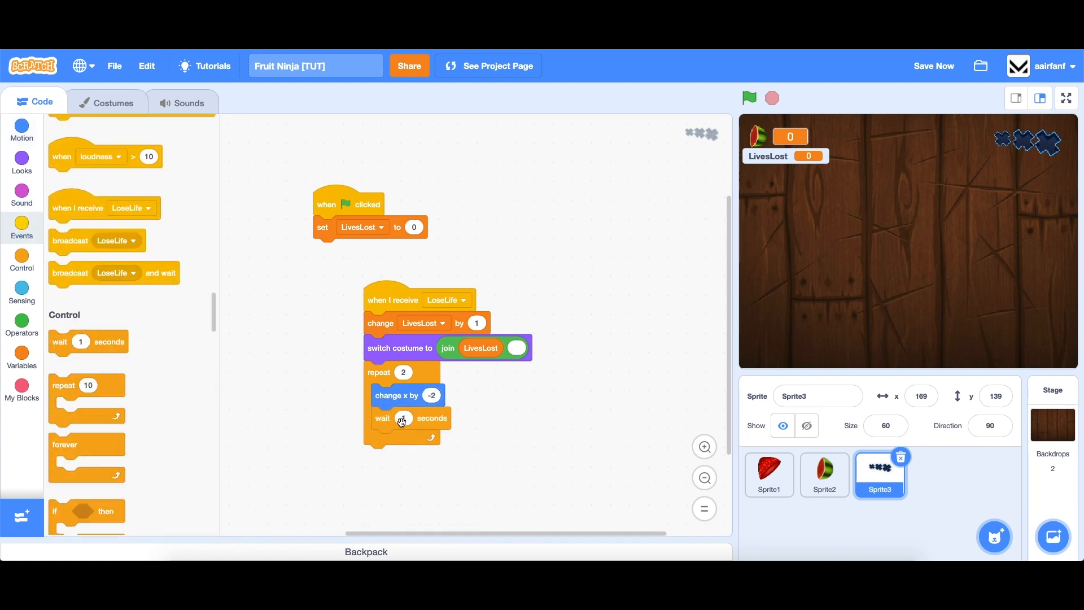
pyautogui.write('0.05')
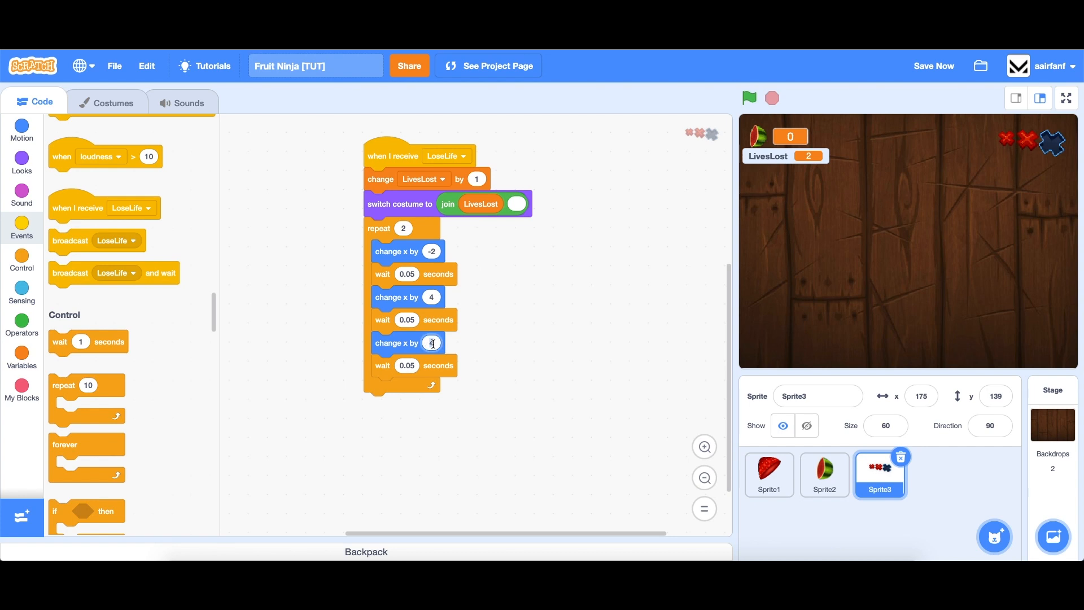
pyautogui.write('-2')
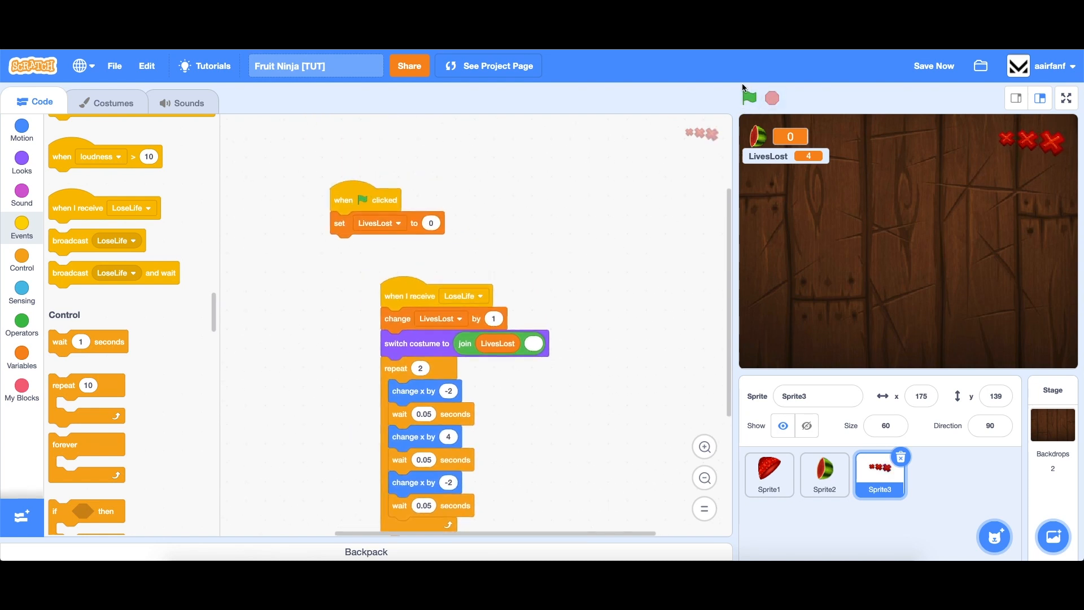
# Set the costume from LivesLost at start, hide the LivesLost readout and test full screen.
pyautogui.click(750, 97)
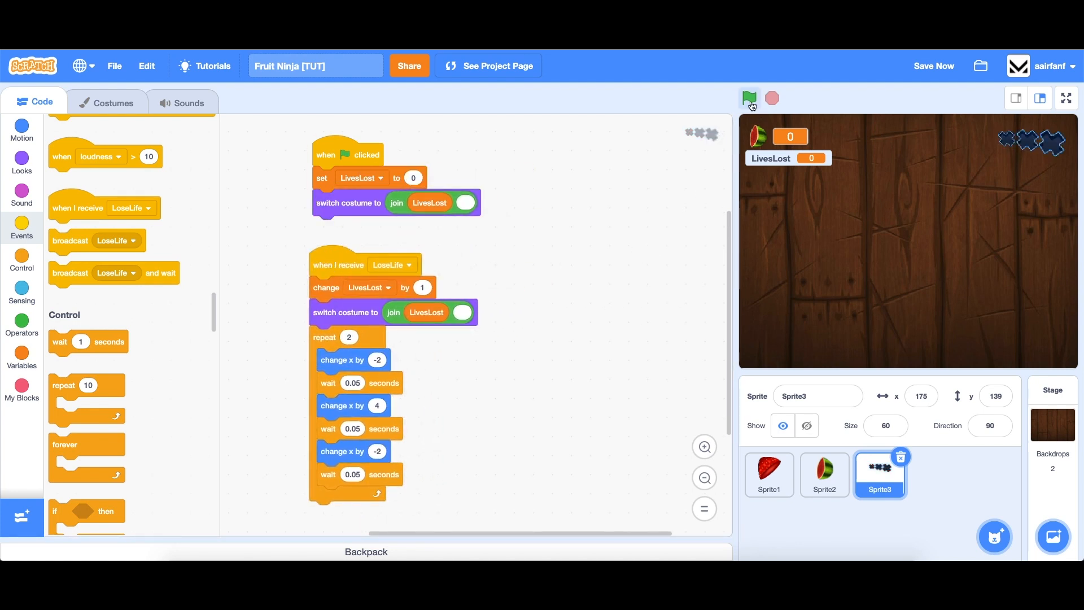
pyautogui.click(21, 359)
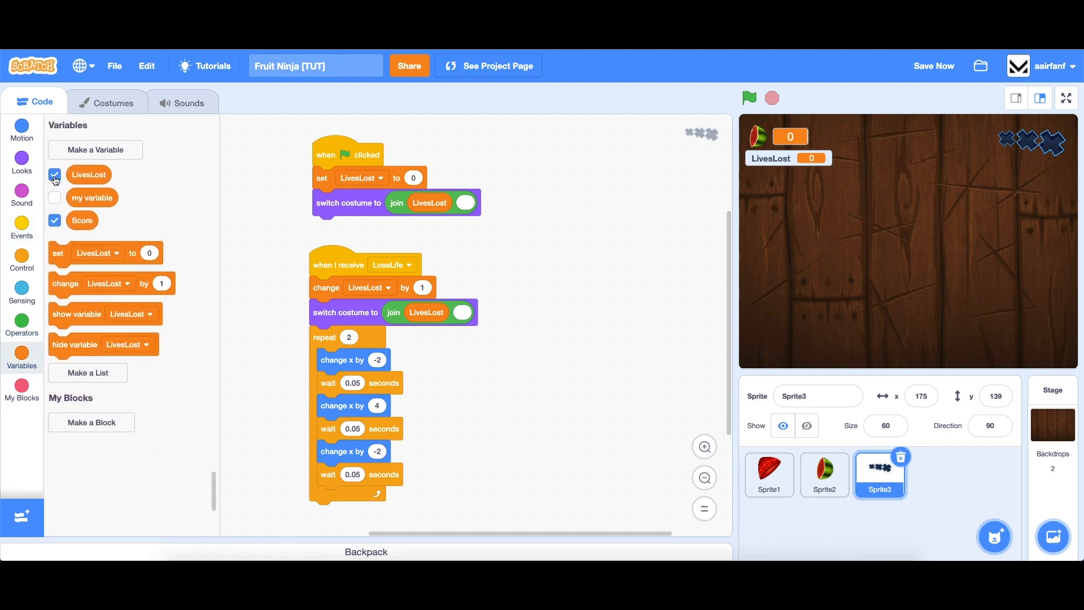
pyautogui.click(1066, 97)
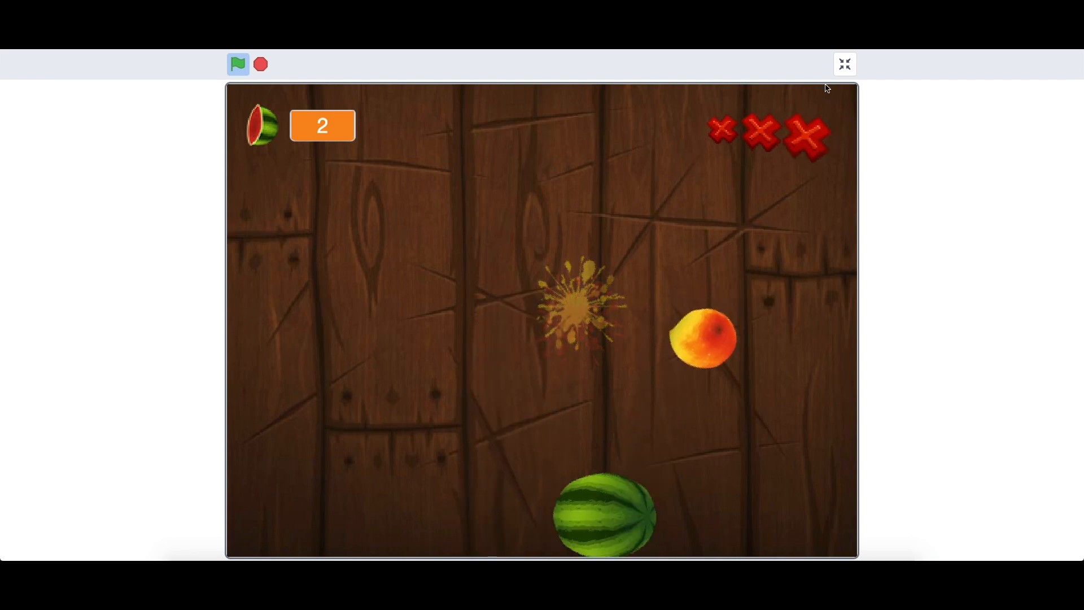
pyautogui.click(845, 63)
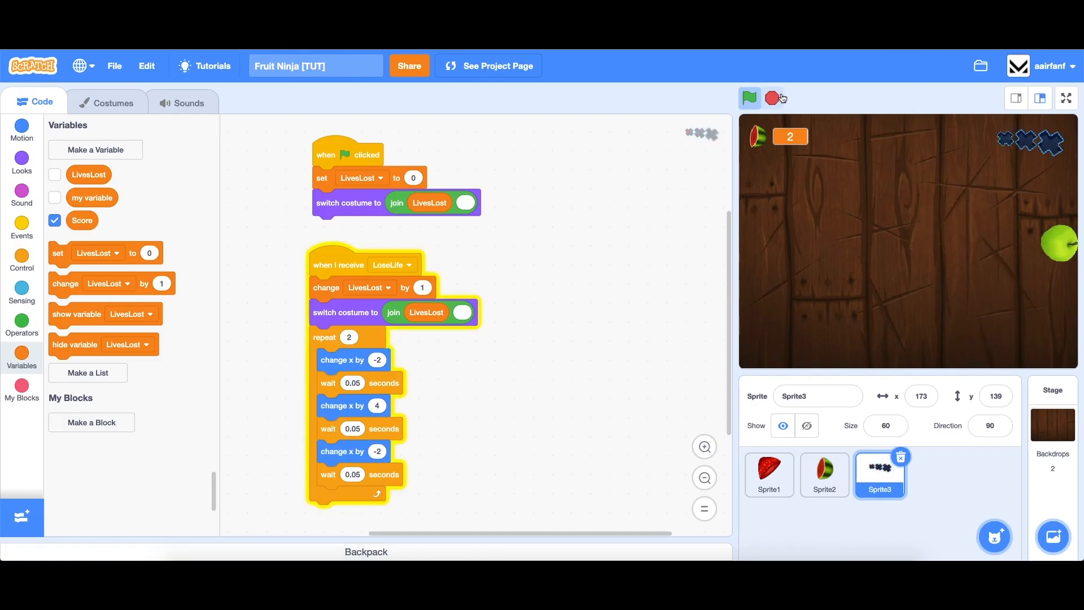
# Rename the three sprites Fruit, Score and Lives.
pyautogui.click(769, 474)
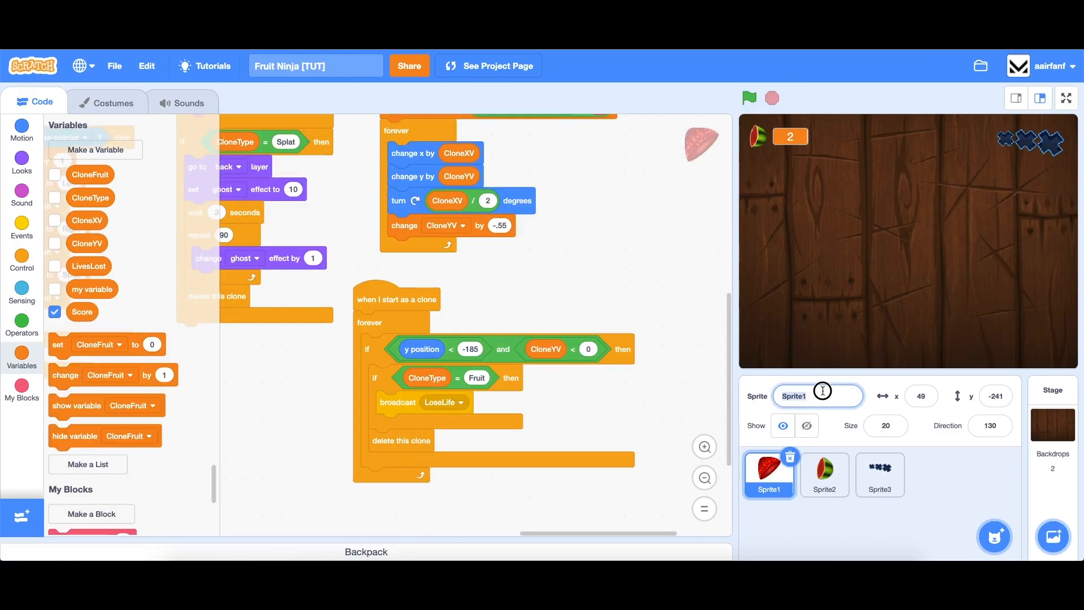
pyautogui.write('F')
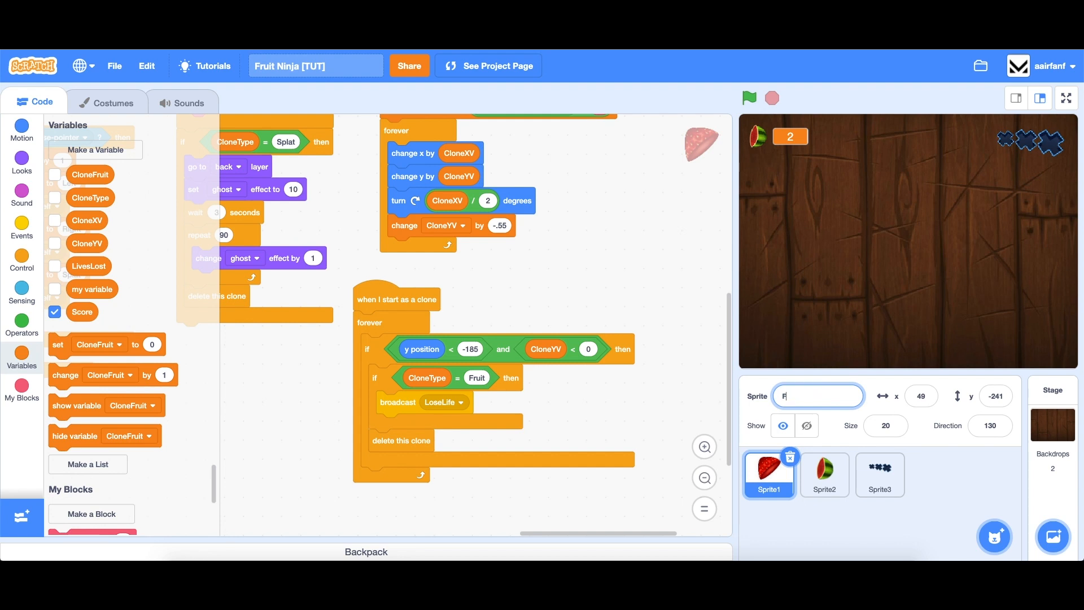
pyautogui.click(824, 474)
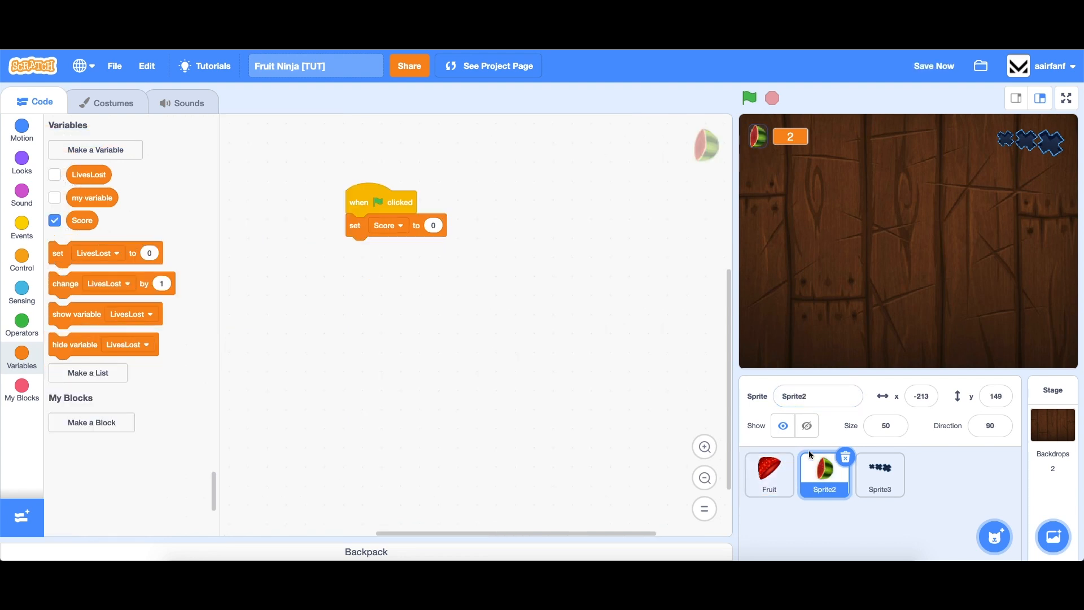
pyautogui.write('Score')
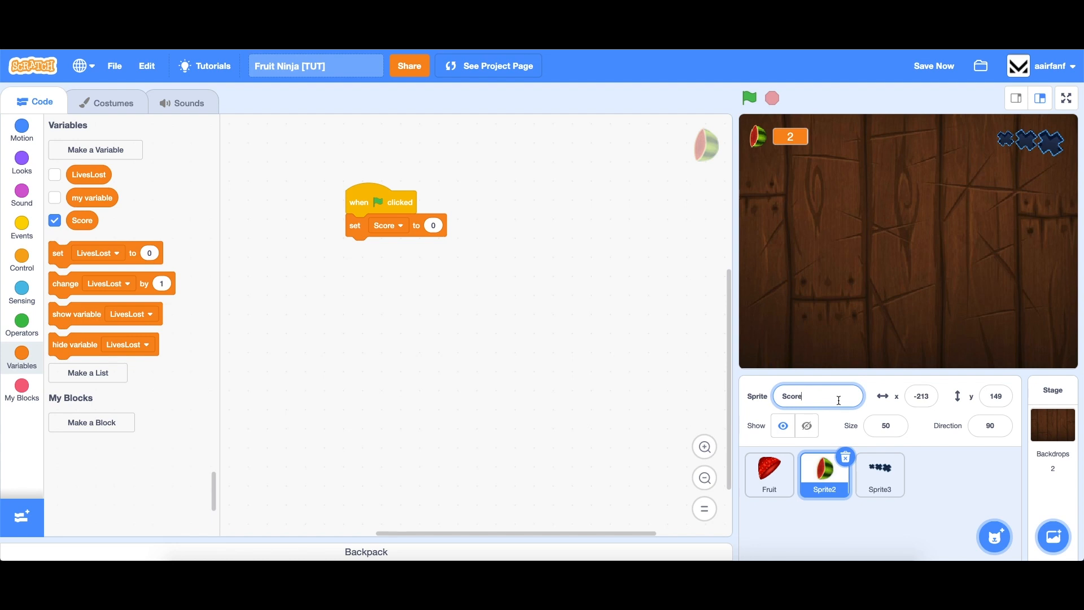
pyautogui.click(879, 474)
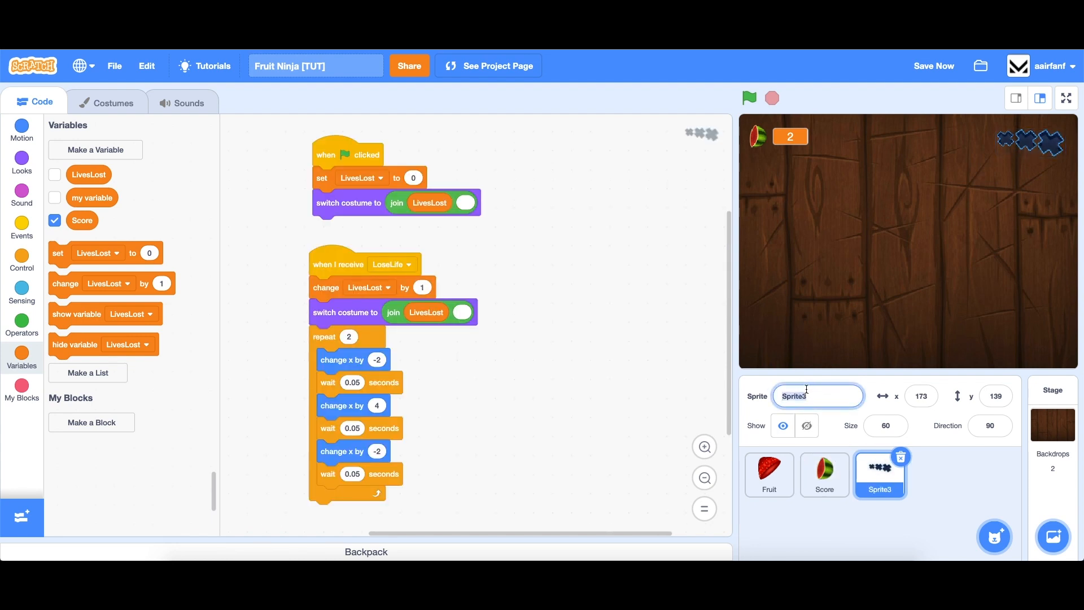
pyautogui.write('Lives')
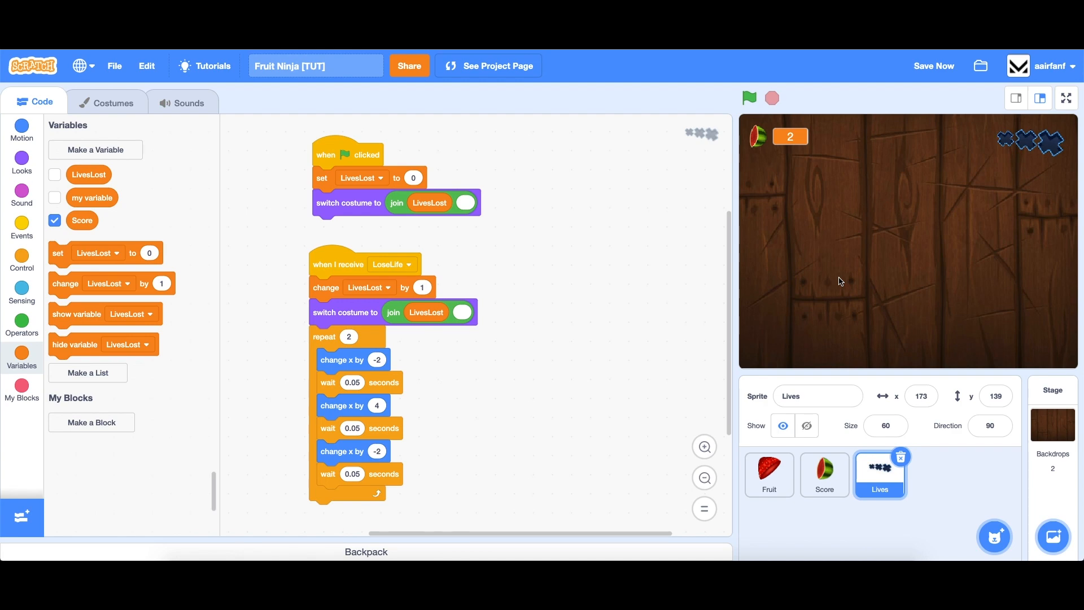
pyautogui.moveTo(782, 134)
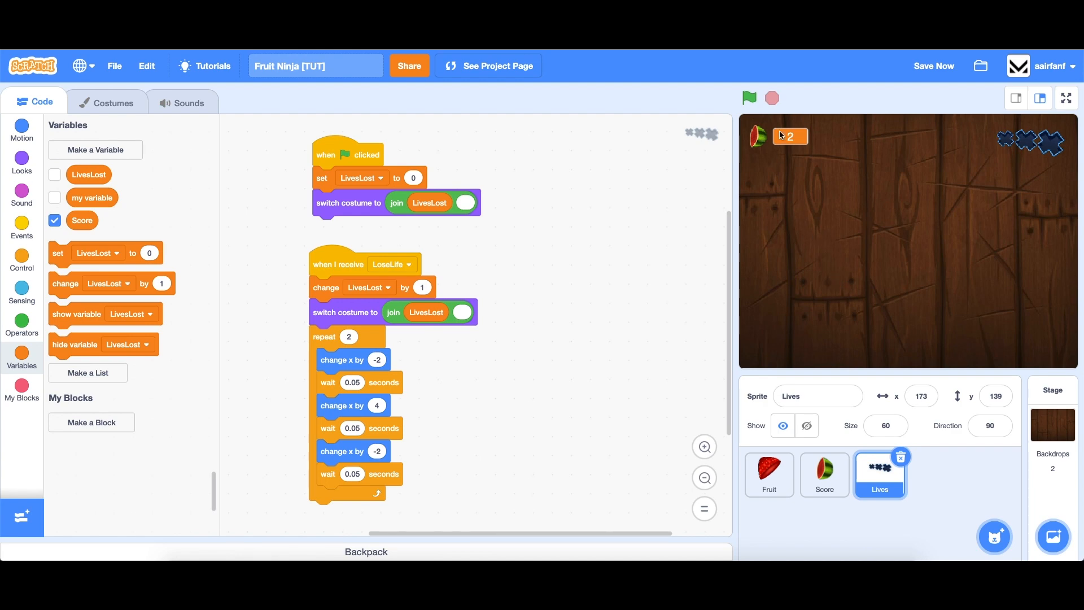